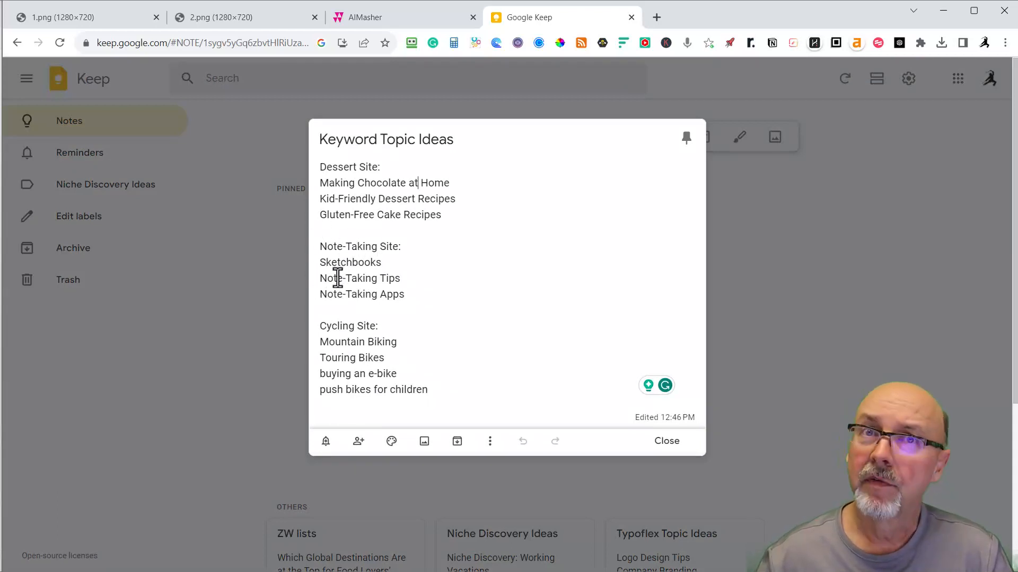
pyautogui.moveTo(348, 325)
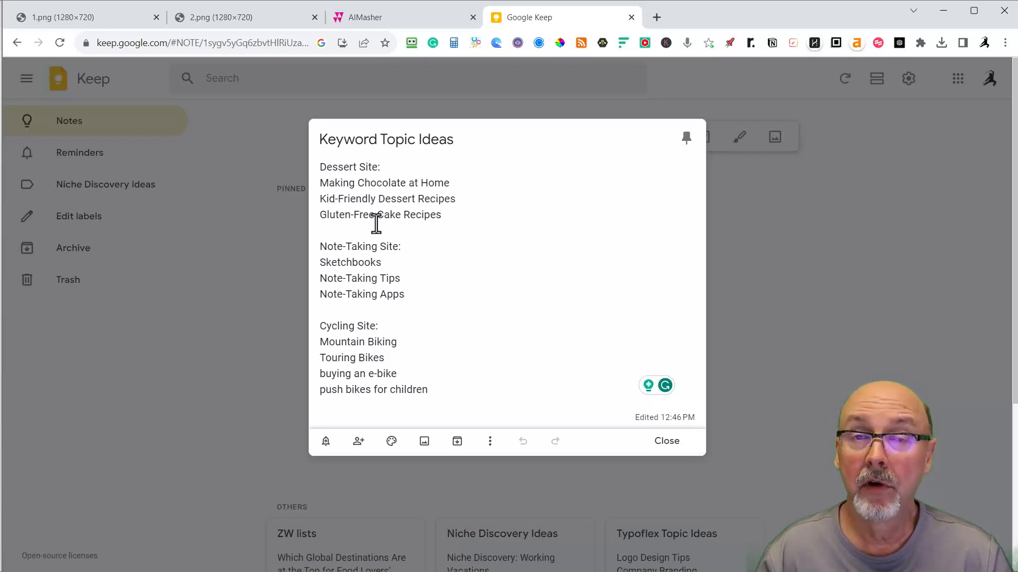
pyautogui.moveTo(356, 199)
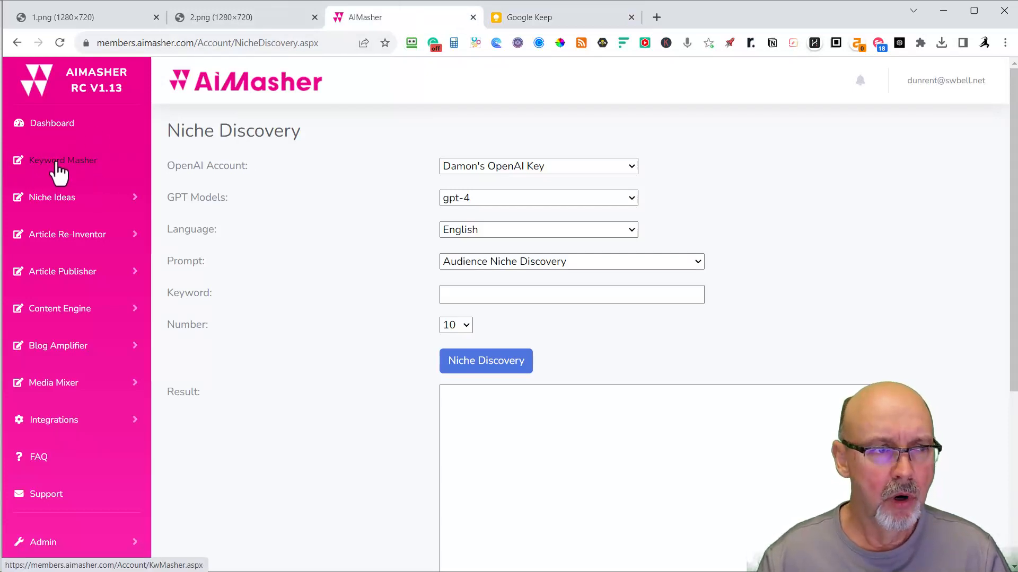
# Go to the Keyword Masher page and expand the Niche Ideas menu
pyautogui.click(62, 160)
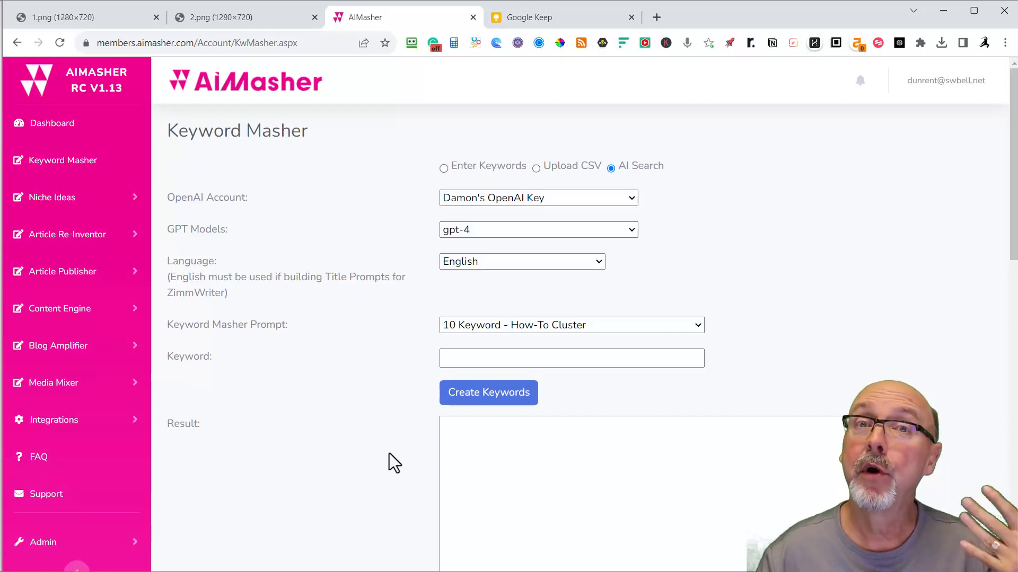
pyautogui.moveTo(324, 338)
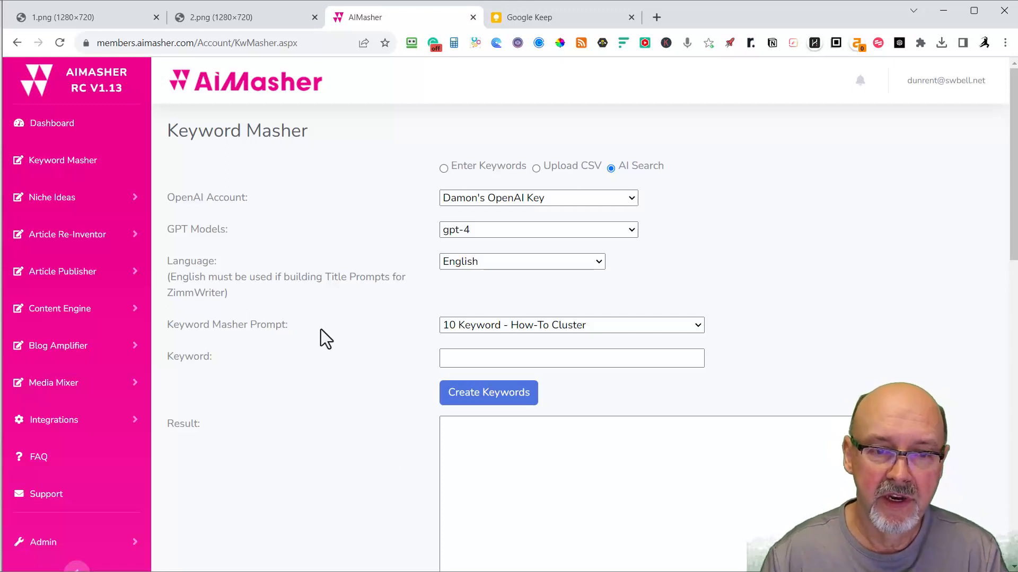
pyautogui.moveTo(446, 416)
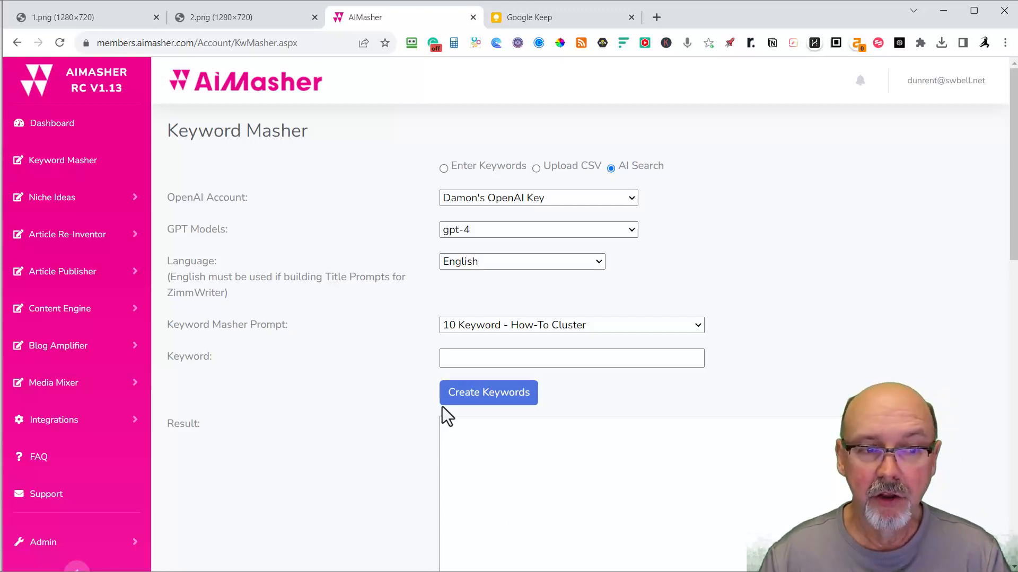
pyautogui.moveTo(55, 202)
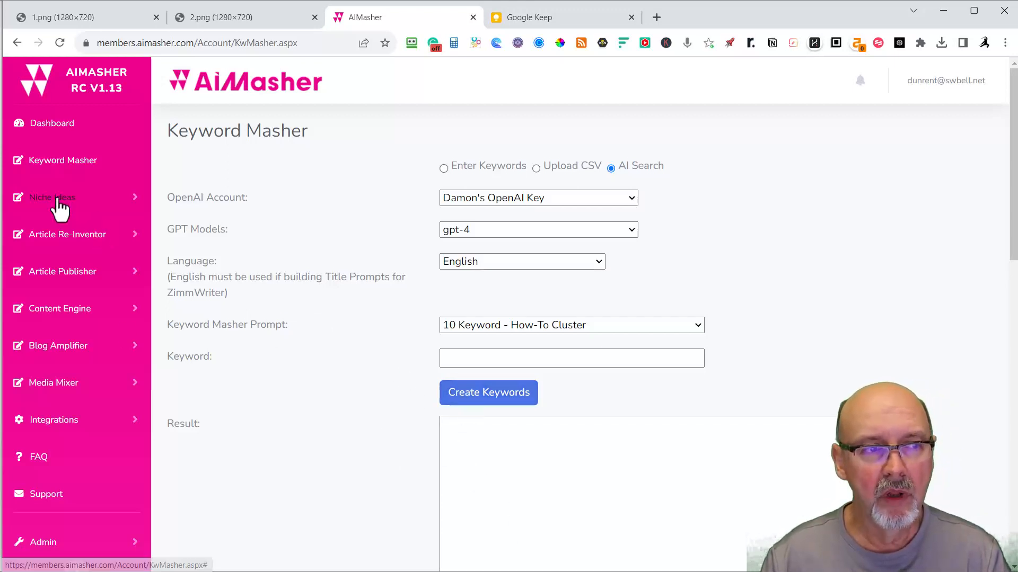
pyautogui.click(52, 197)
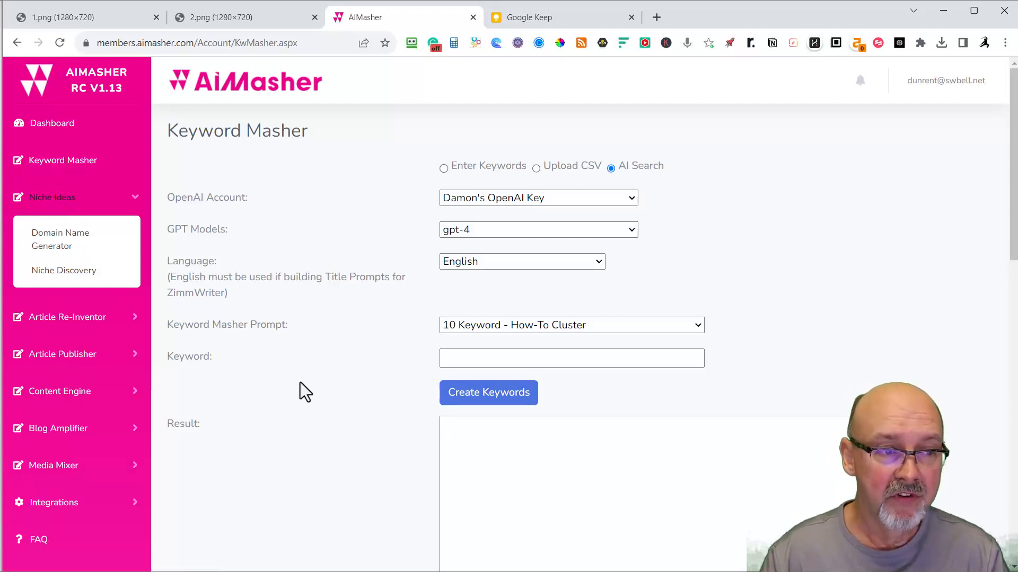
pyautogui.moveTo(64, 271)
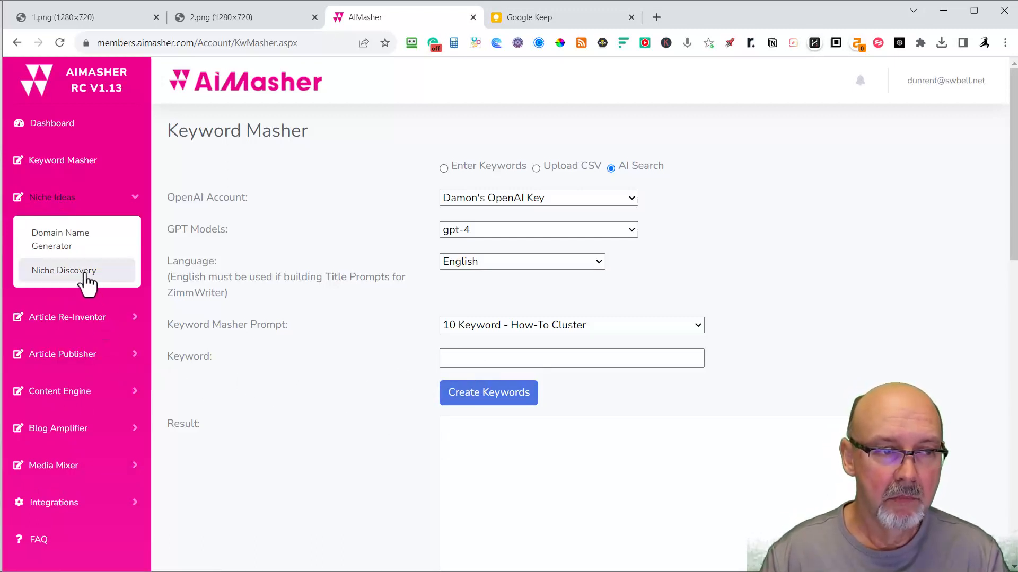
# Enter 'Making Chocolate at Home' as the seed keyword in Niche Discovery
pyautogui.click(64, 271)
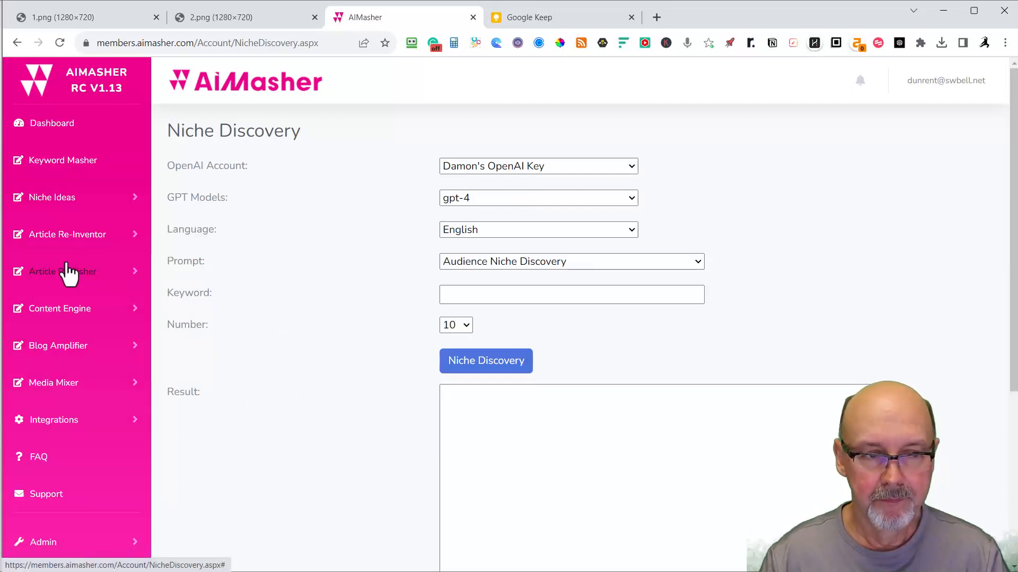
pyautogui.click(571, 294)
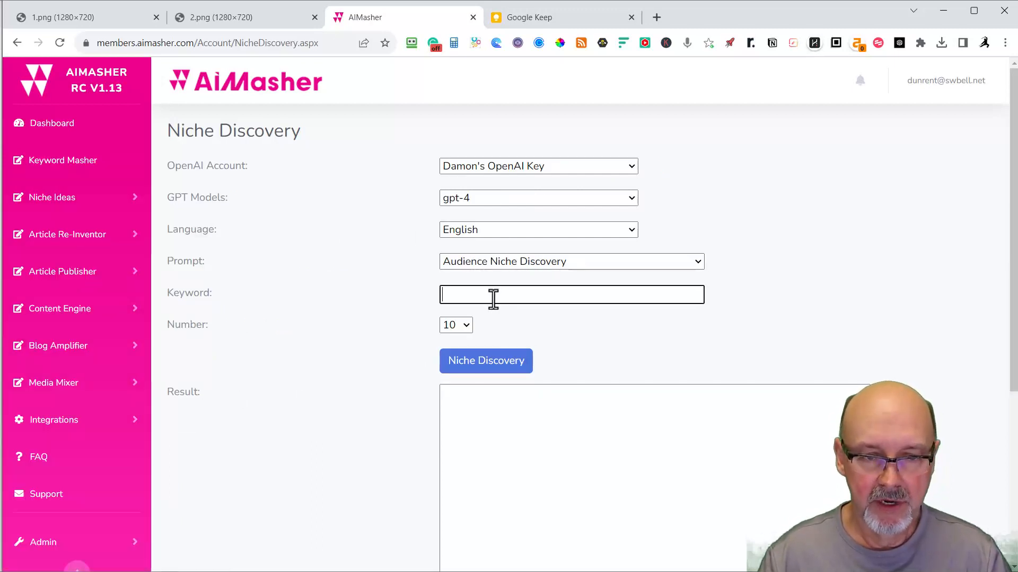
pyautogui.write('Making Chocolate at Home')
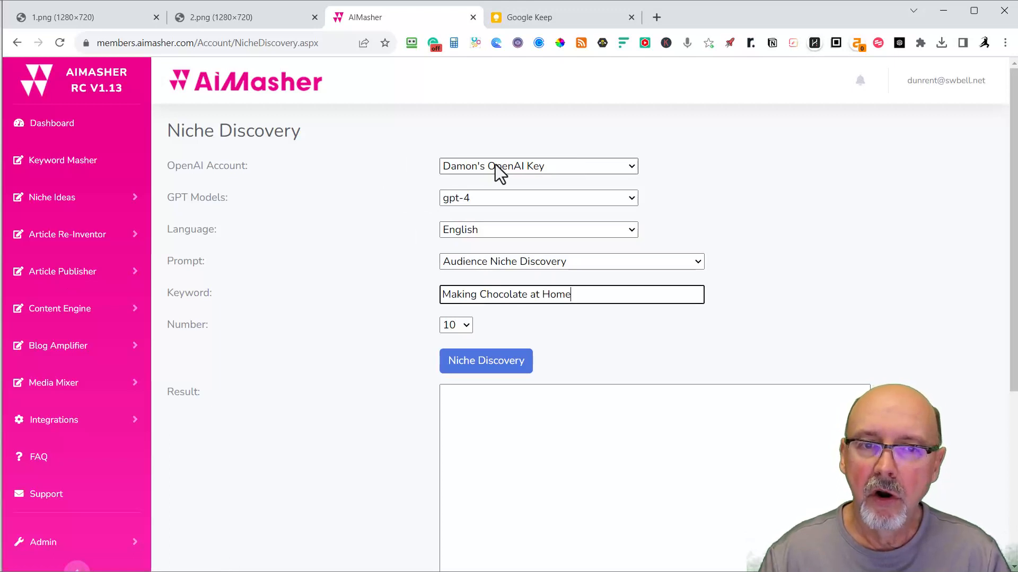
pyautogui.moveTo(472, 207)
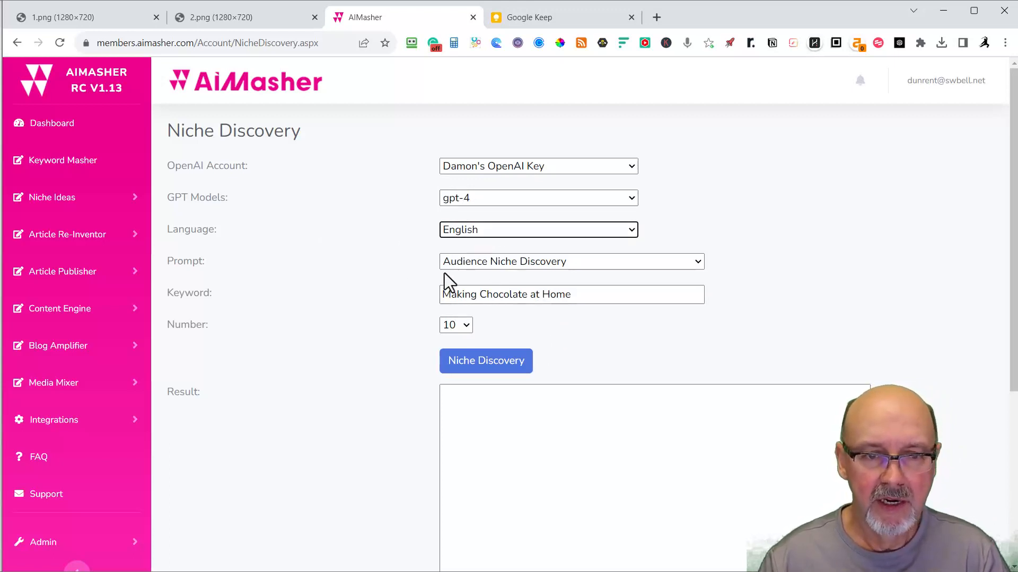
# Request five ideas per list and run the niche discovery
pyautogui.click(570, 261)
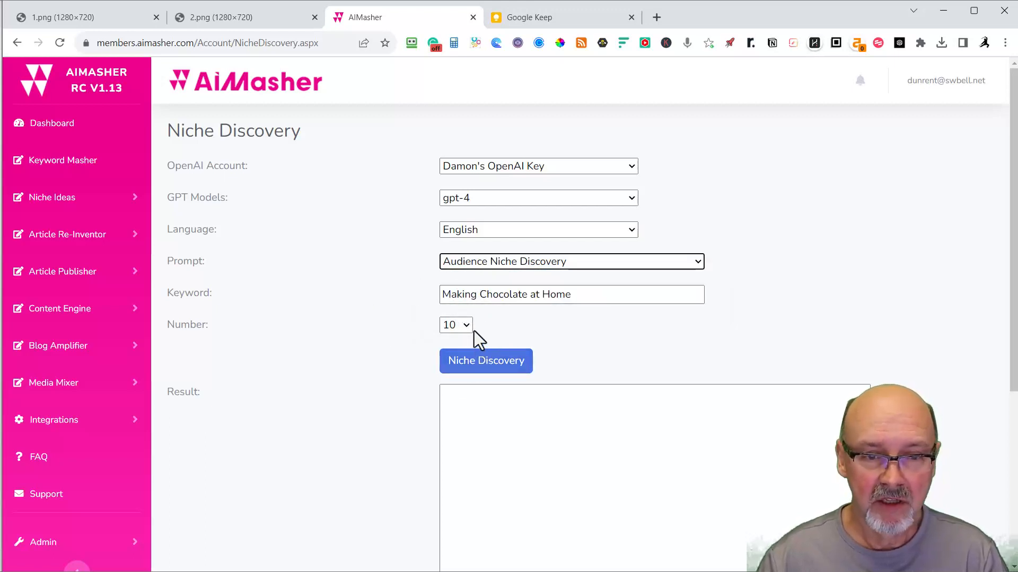
pyautogui.click(455, 324)
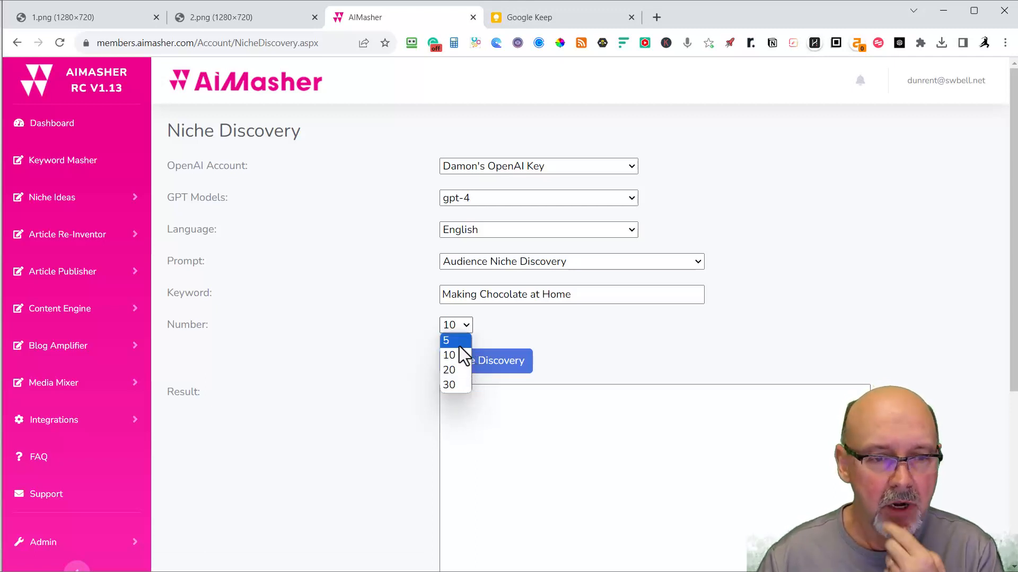
pyautogui.click(446, 341)
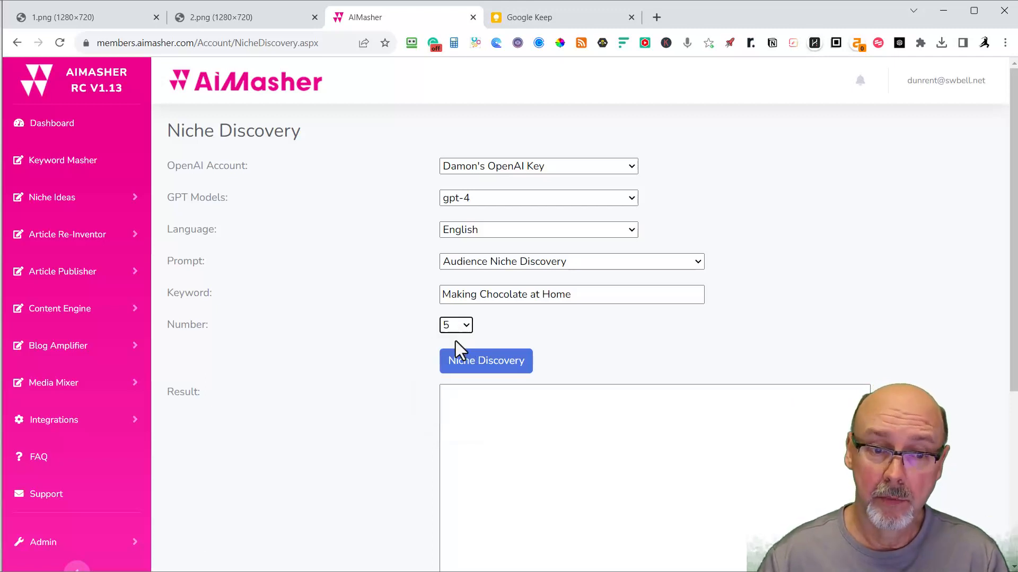
pyautogui.click(485, 361)
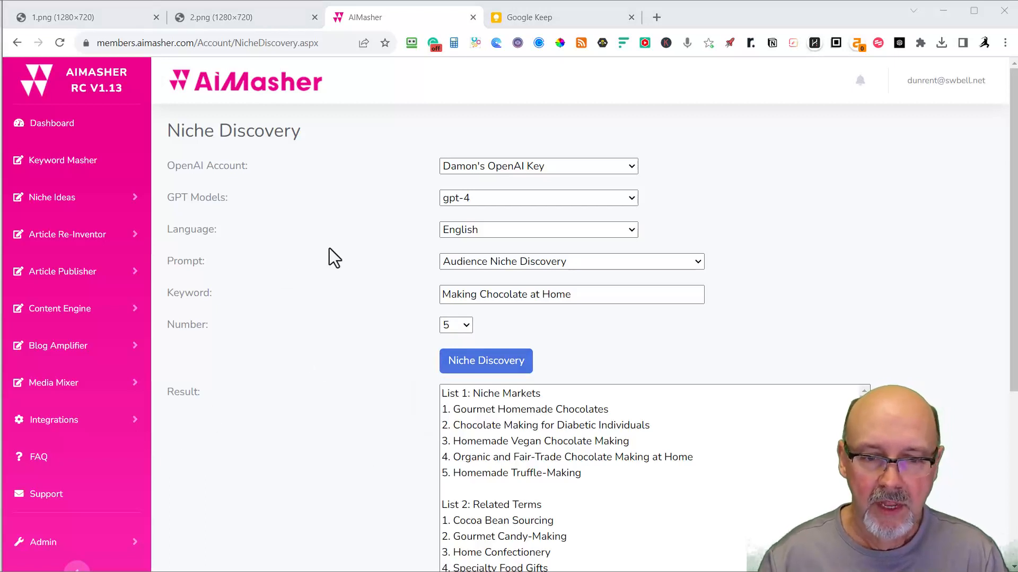
pyautogui.scroll(-3)
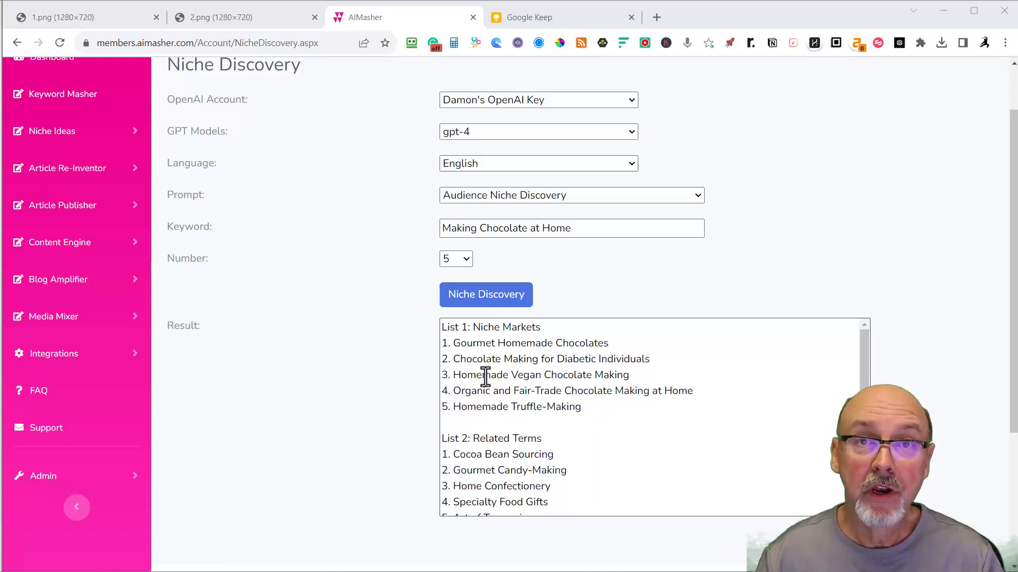
pyautogui.scroll(-3)
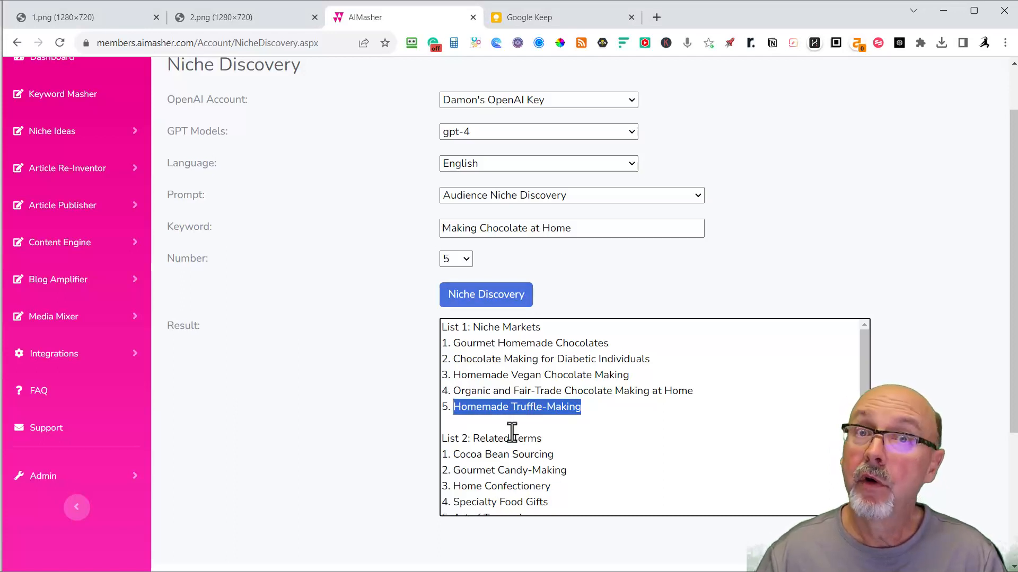
pyautogui.scroll(-3)
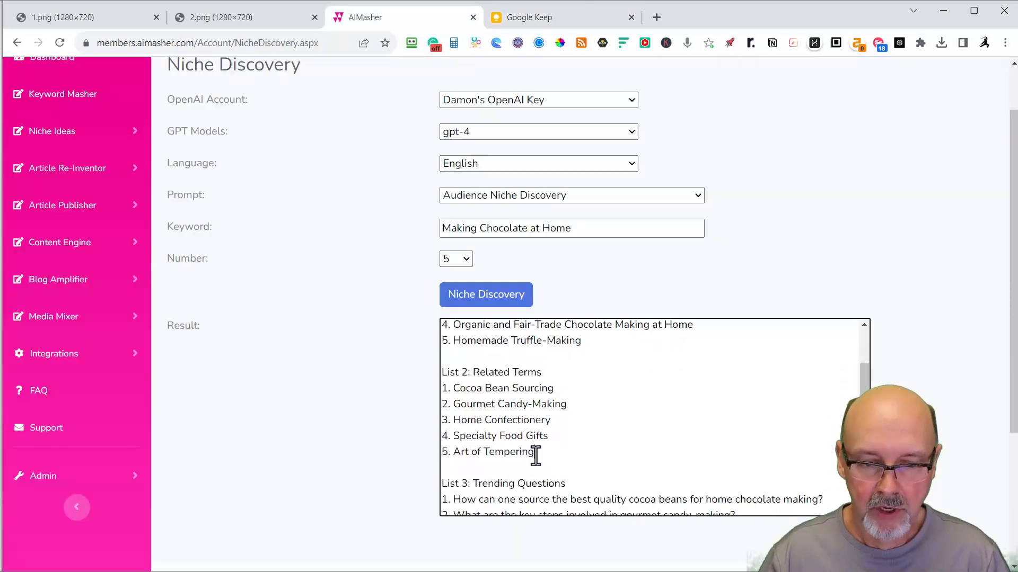
pyautogui.doubleClick(493, 451)
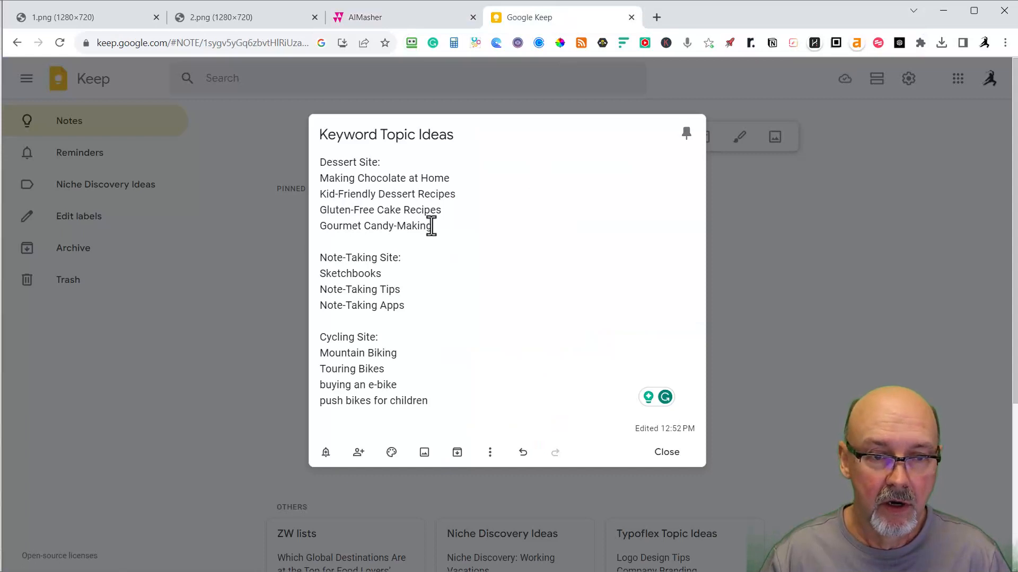
# List Art of Tempering and Homemade Truffle-Making under Dessert Site, then grab Gluten-Free Cake Recipes
pyautogui.write('Art of Tempering')
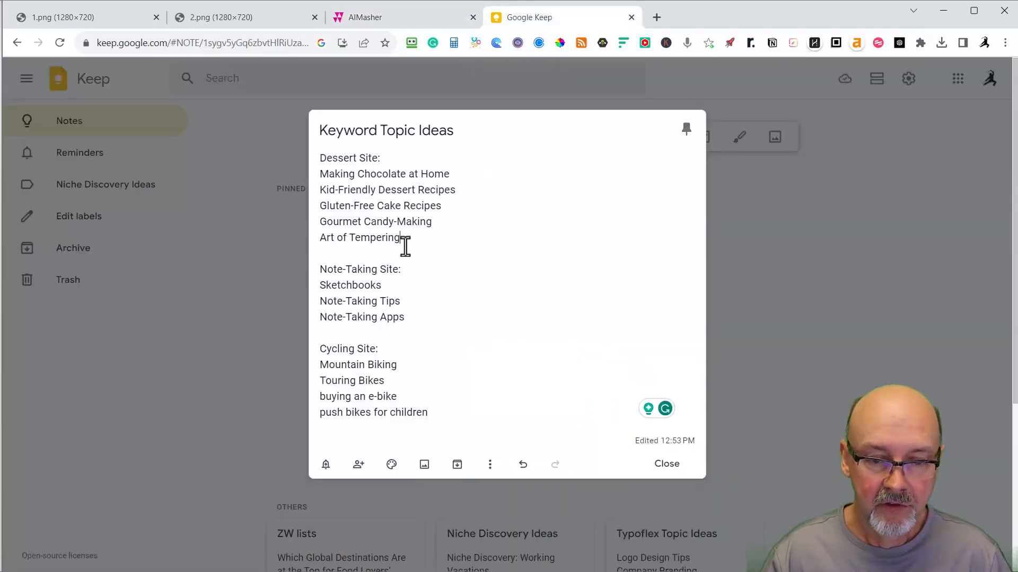
pyautogui.write('Homemade Truffle-Making')
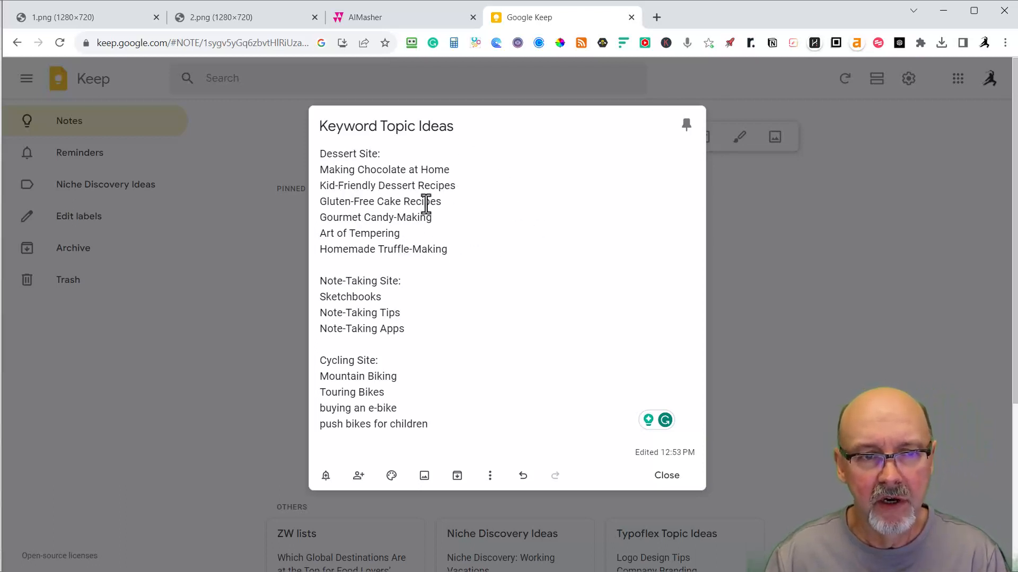
pyautogui.doubleClick(380, 202)
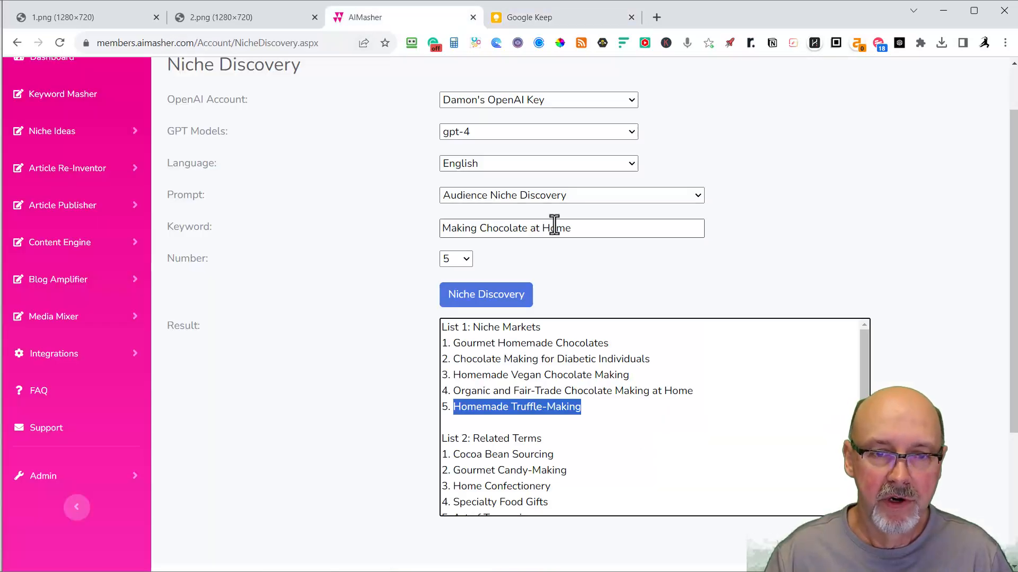
# Set the Niche Discovery keyword to Gluten-Free Cake Recipes and run it
pyautogui.write('Gluten-Free Cake Recipes')
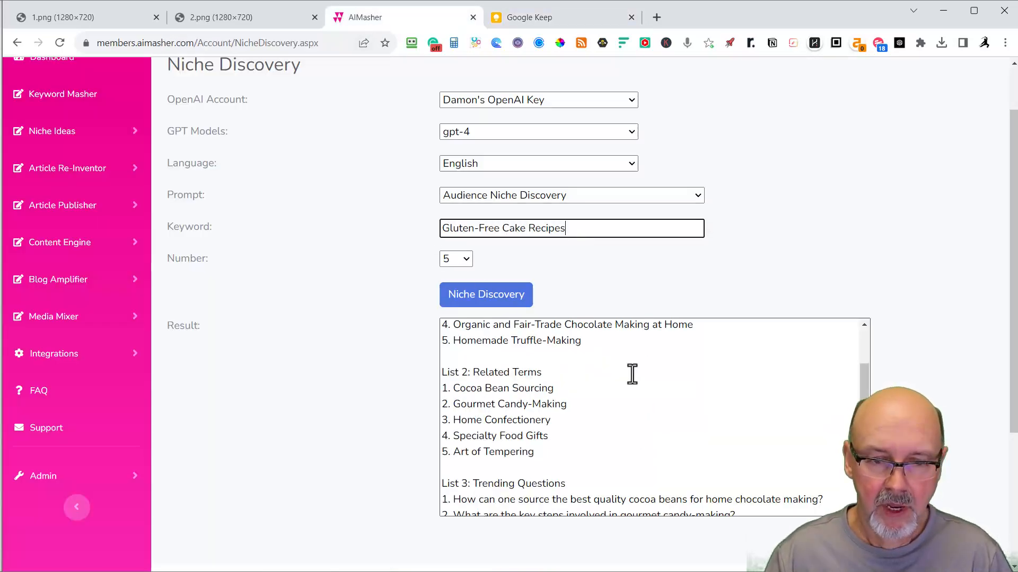
pyautogui.scroll(-3)
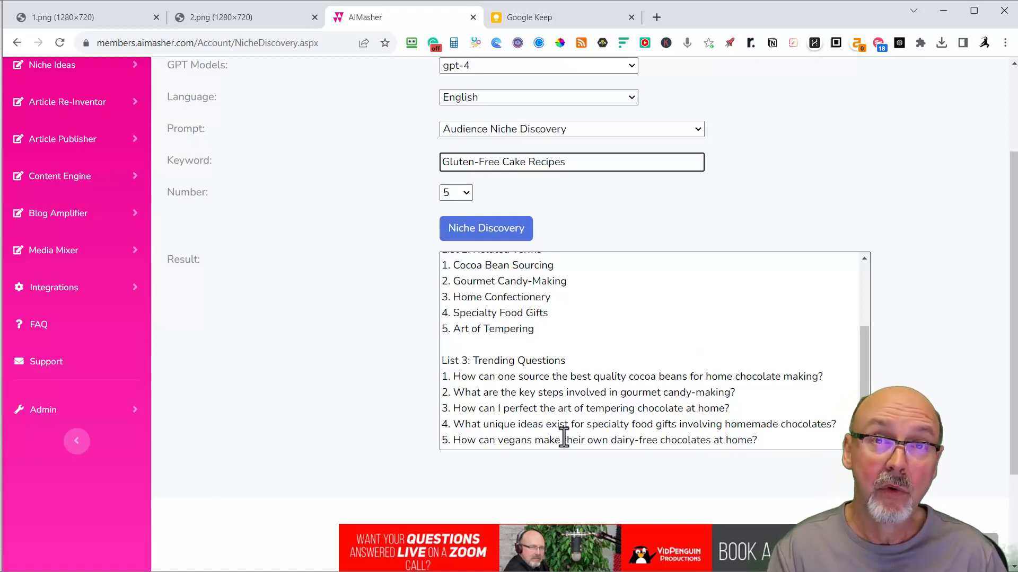
pyautogui.click(570, 161)
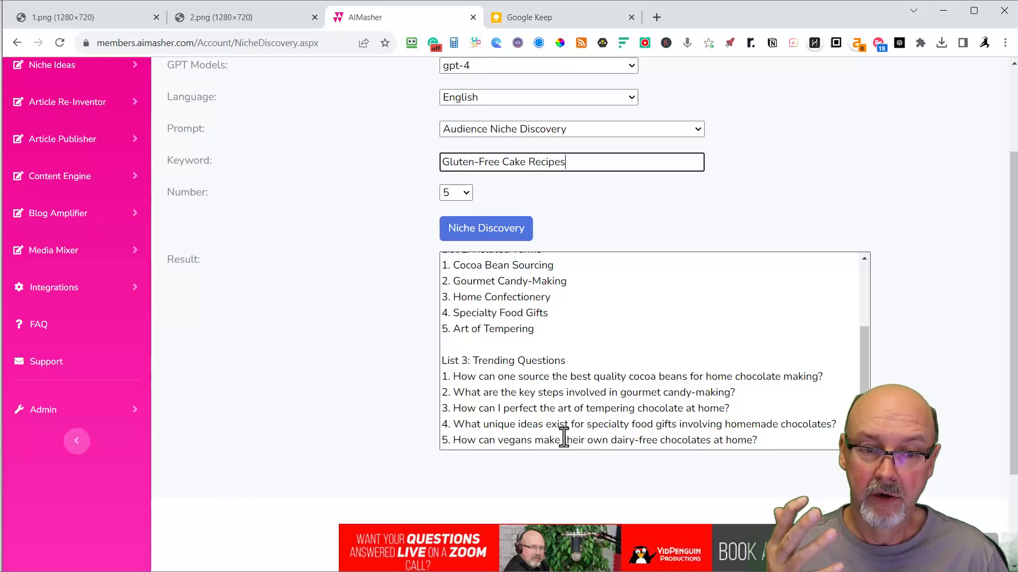
pyautogui.moveTo(432, 468)
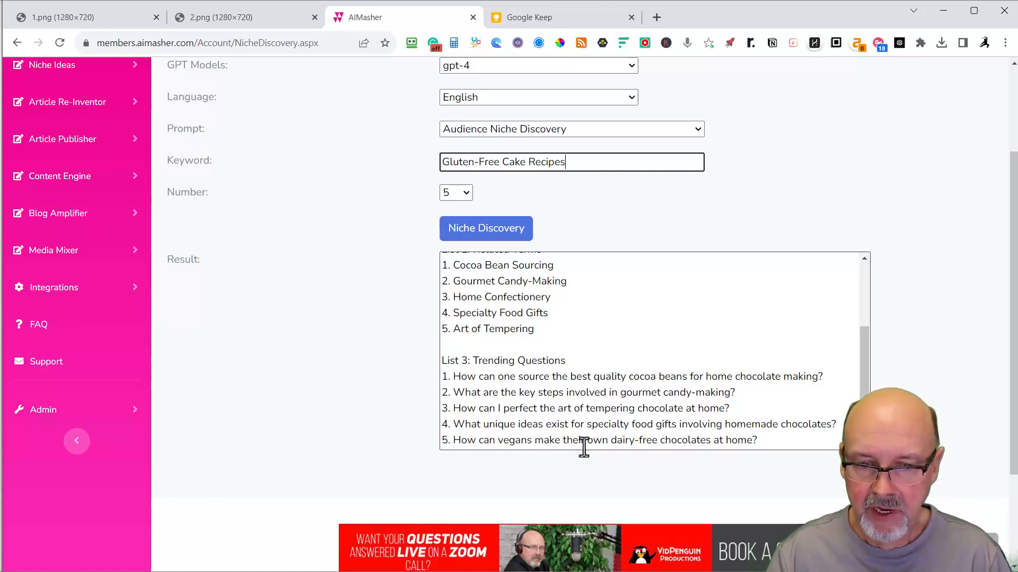
pyautogui.moveTo(544, 474)
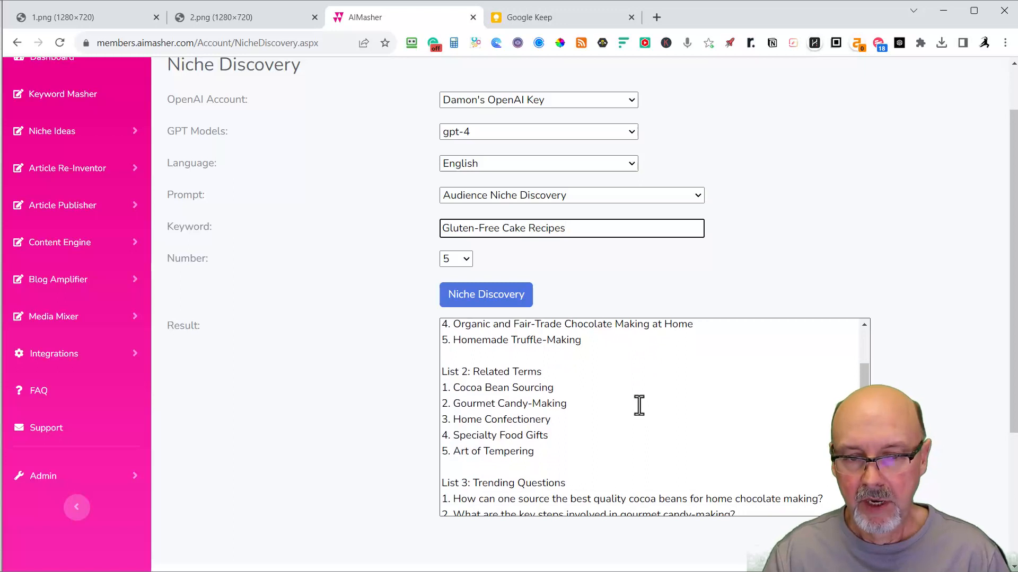
pyautogui.scroll(-3)
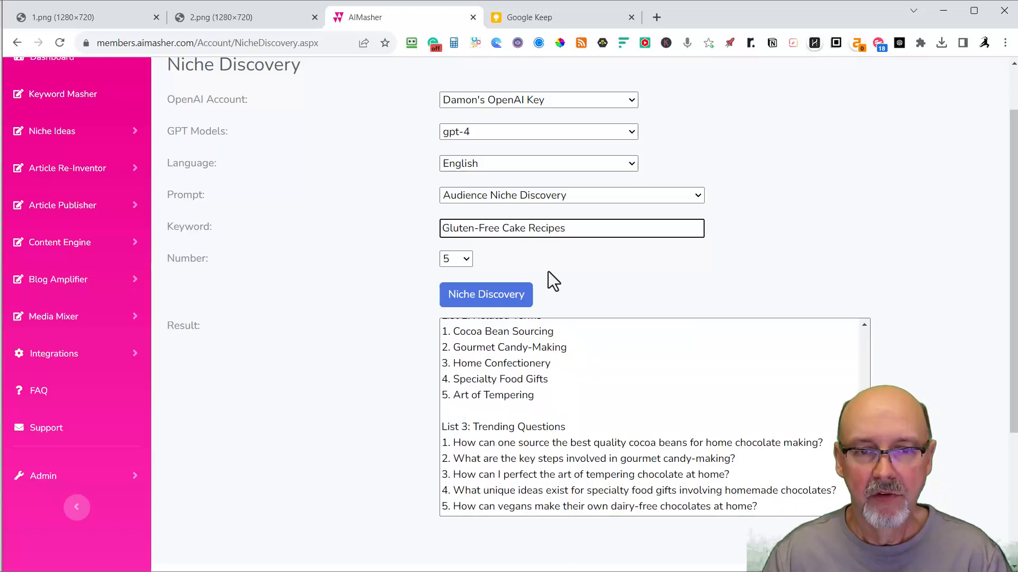
pyautogui.click(485, 294)
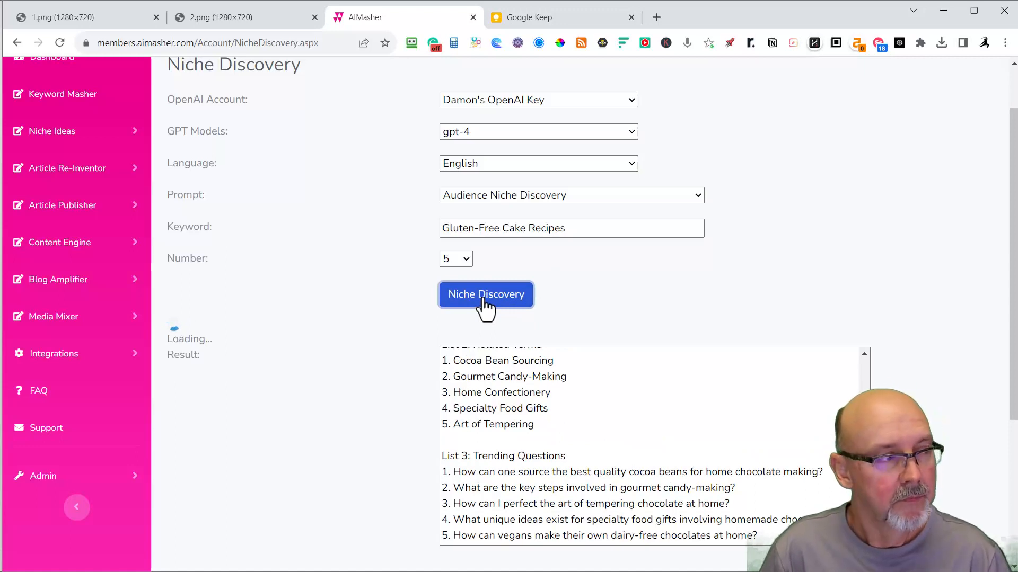
# Copy the related terms Sugar Alternatives through Healthy Desserts and return to the Keep note
pyautogui.click(485, 293)
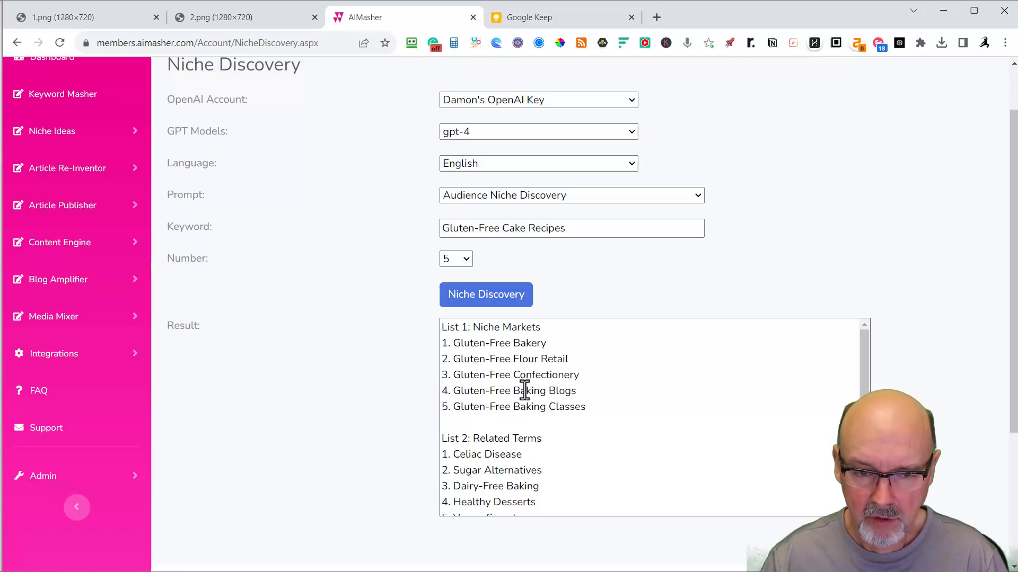
pyautogui.moveTo(533, 409)
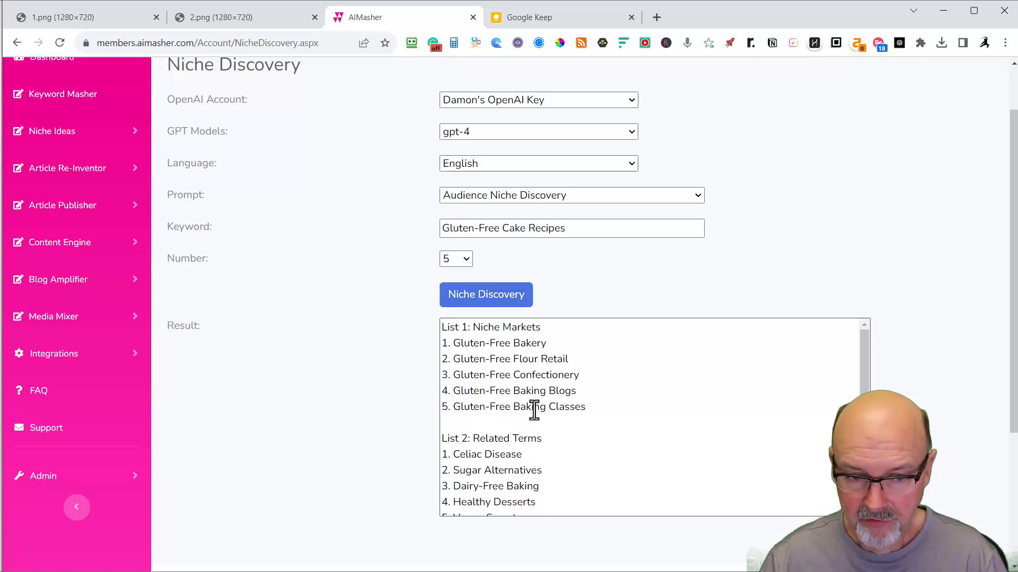
pyautogui.scroll(-3)
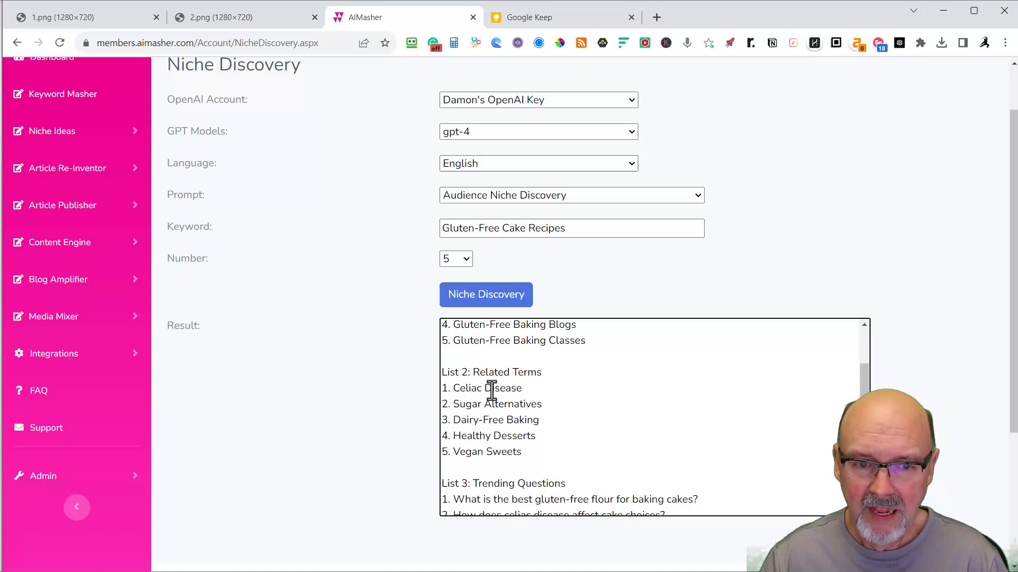
pyautogui.doubleClick(496, 403)
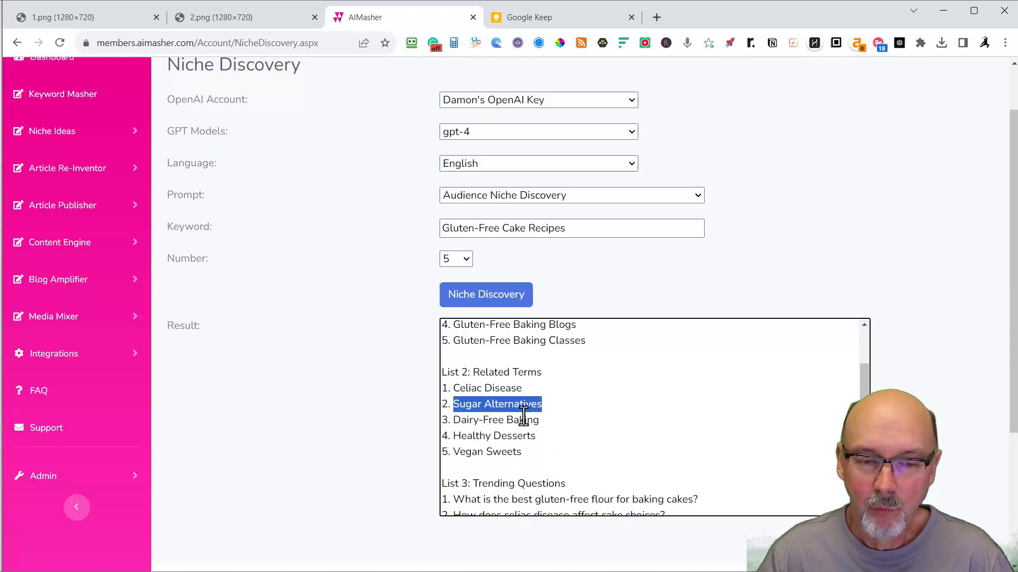
pyautogui.click(540, 420)
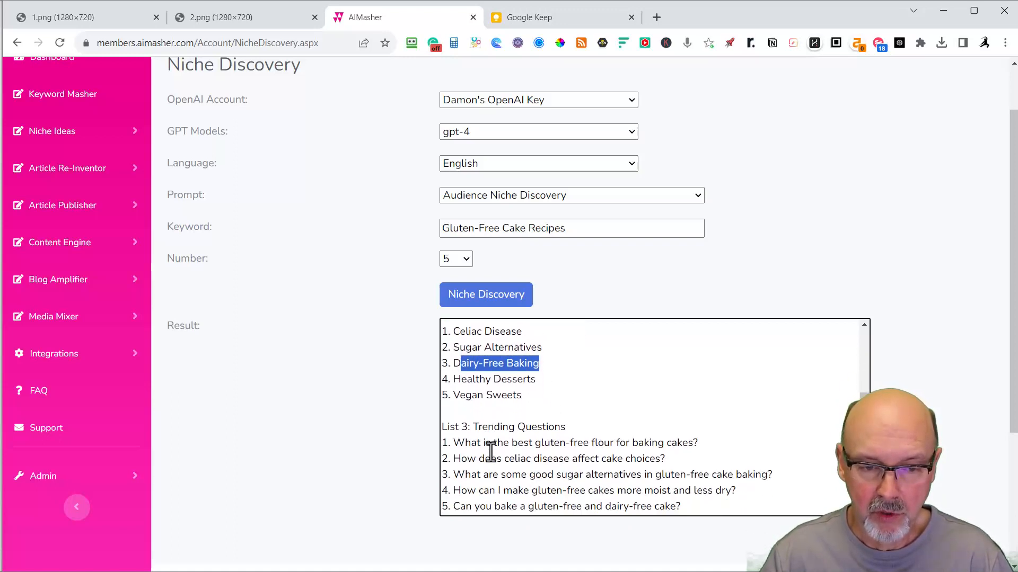
pyautogui.scroll(-3)
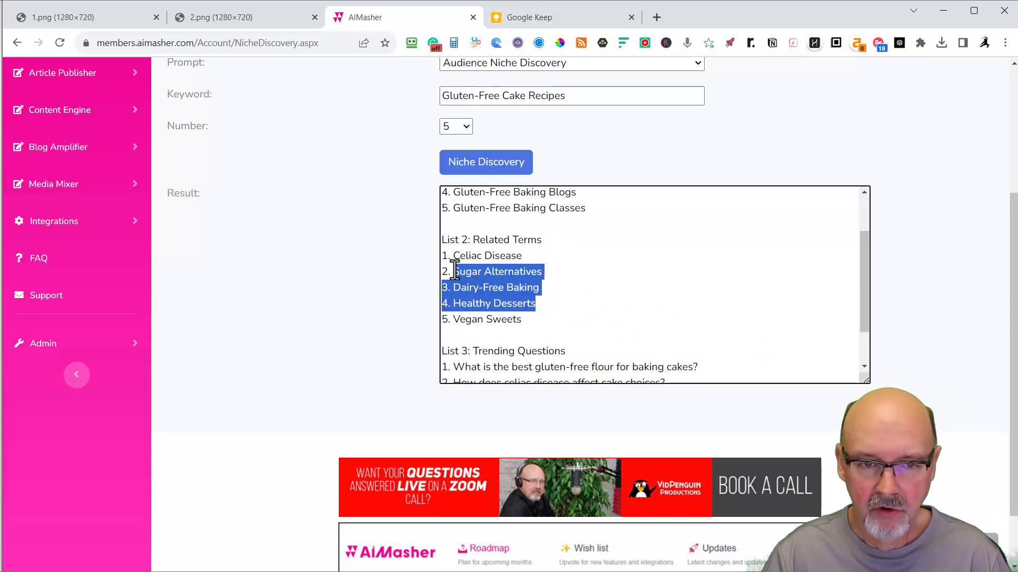
pyautogui.moveTo(536, 155)
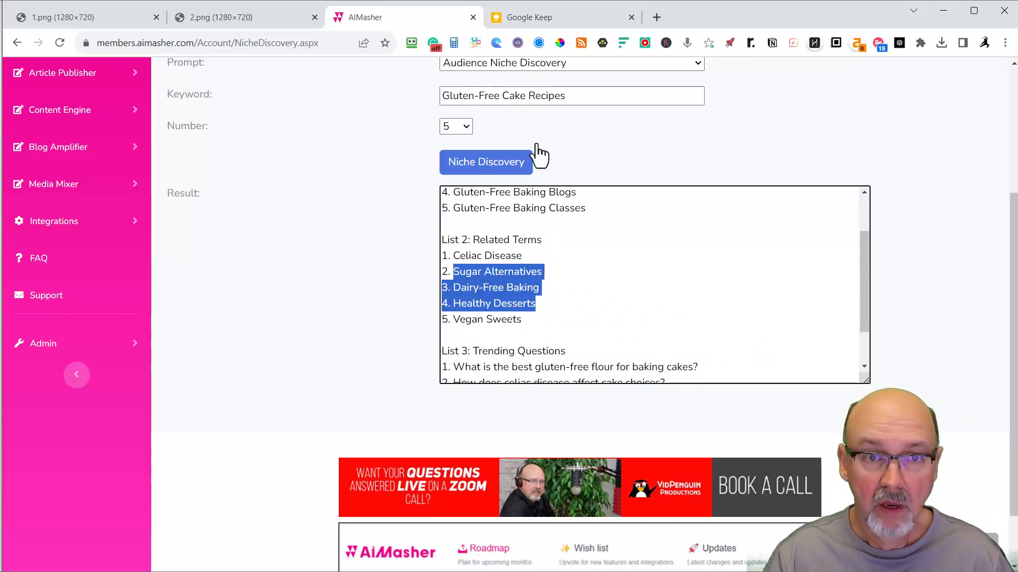
pyautogui.click(562, 17)
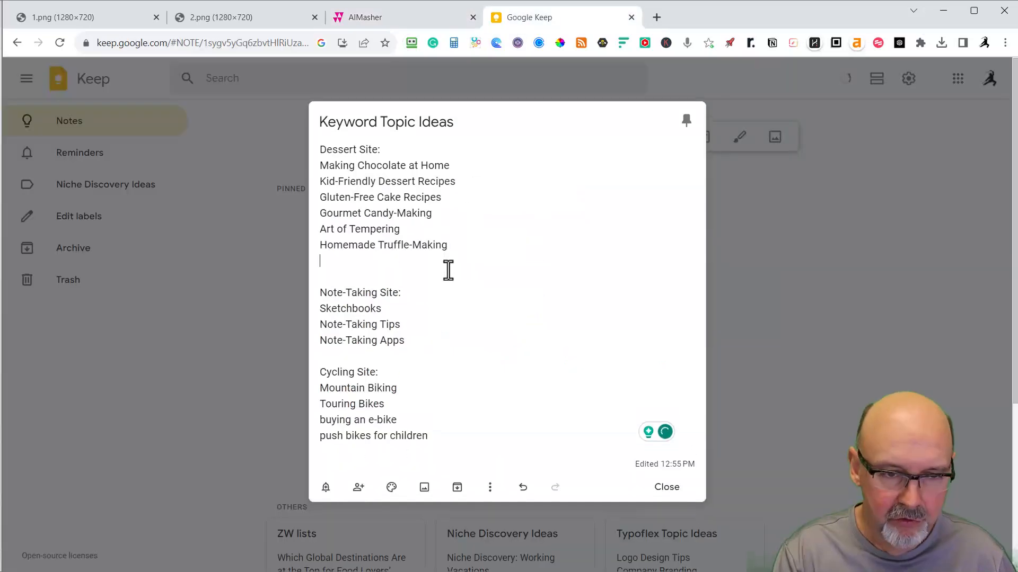
# Paste Sugar Alternatives, Dairy-Free Baking and Healthy Desserts below Homemade Truffle-Making and remove a leftover number
pyautogui.write('Sugar Alternatives')
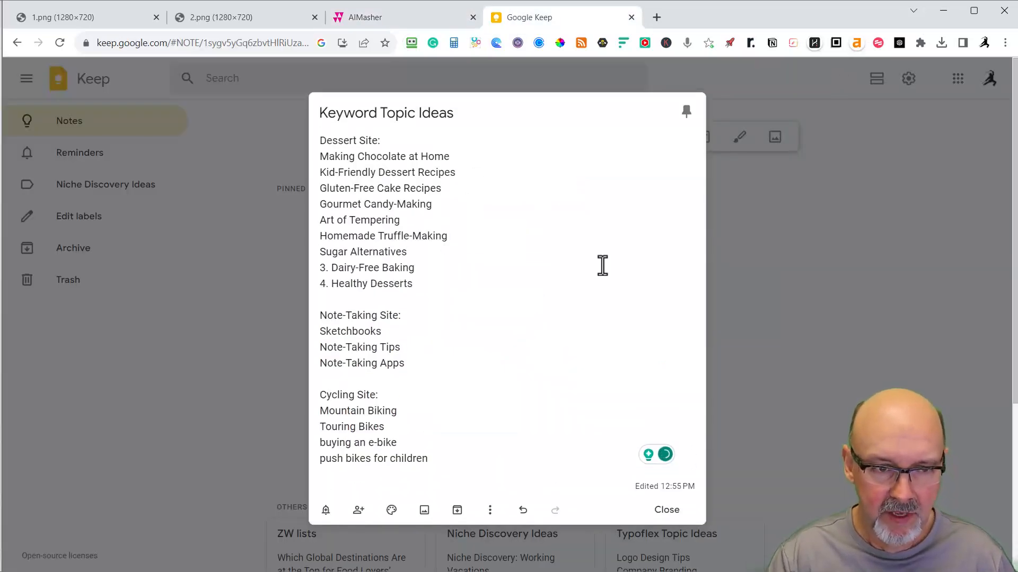
pyautogui.doubleClick(325, 267)
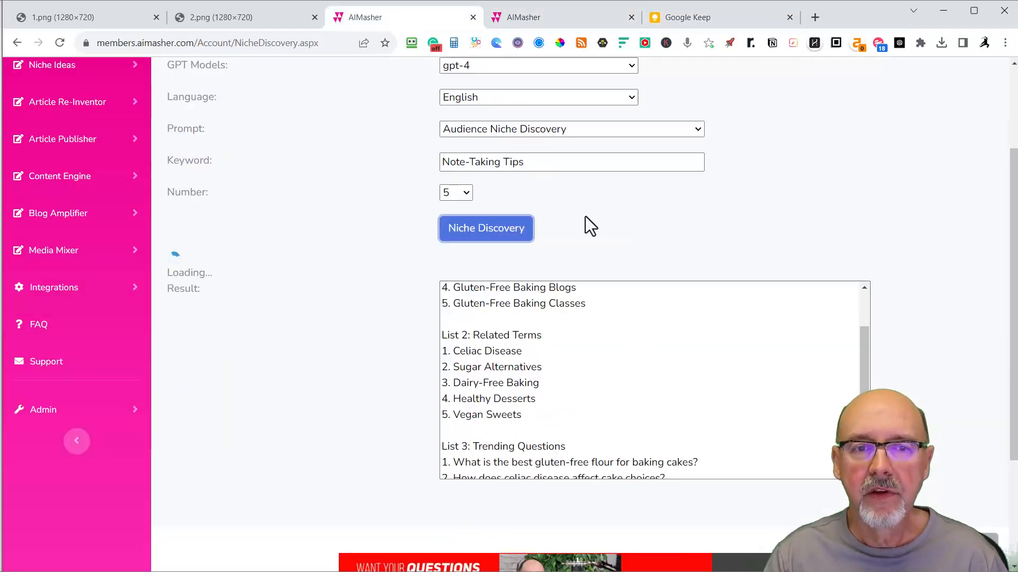
pyautogui.moveTo(594, 213)
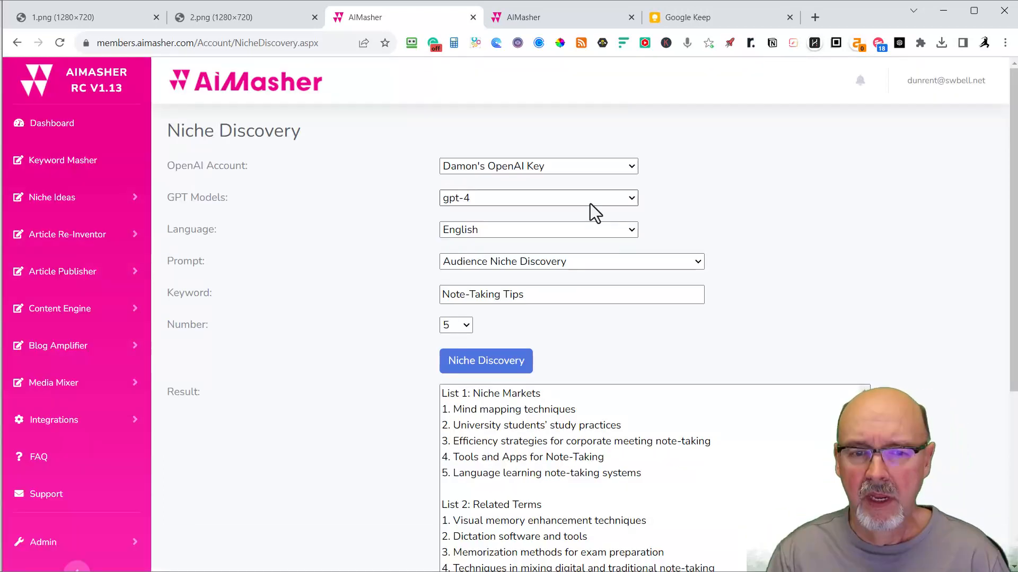
# Select the five Note-Taking Tips niche market ideas in List 1 for copying
pyautogui.scroll(-3)
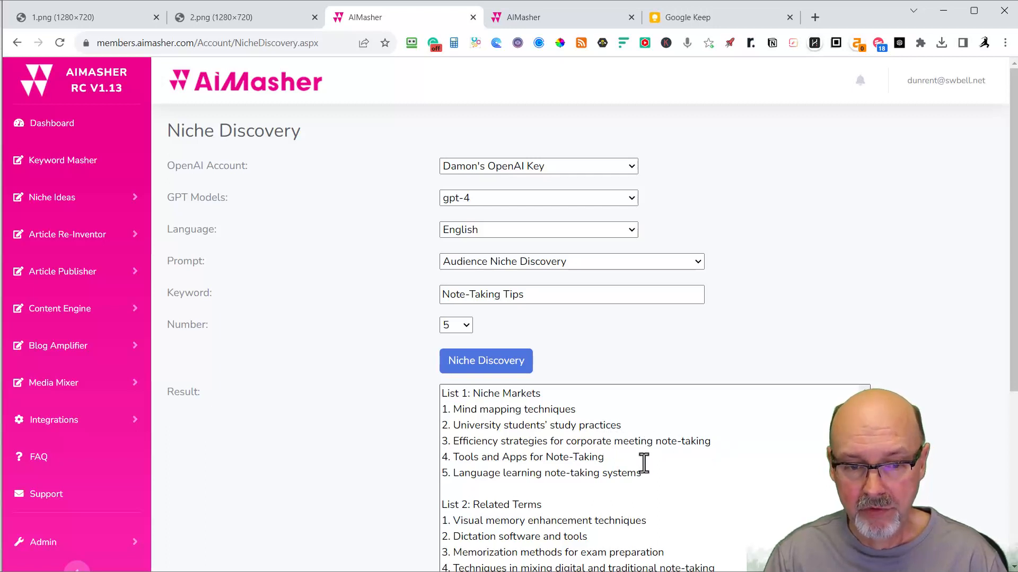
pyautogui.moveTo(477, 441)
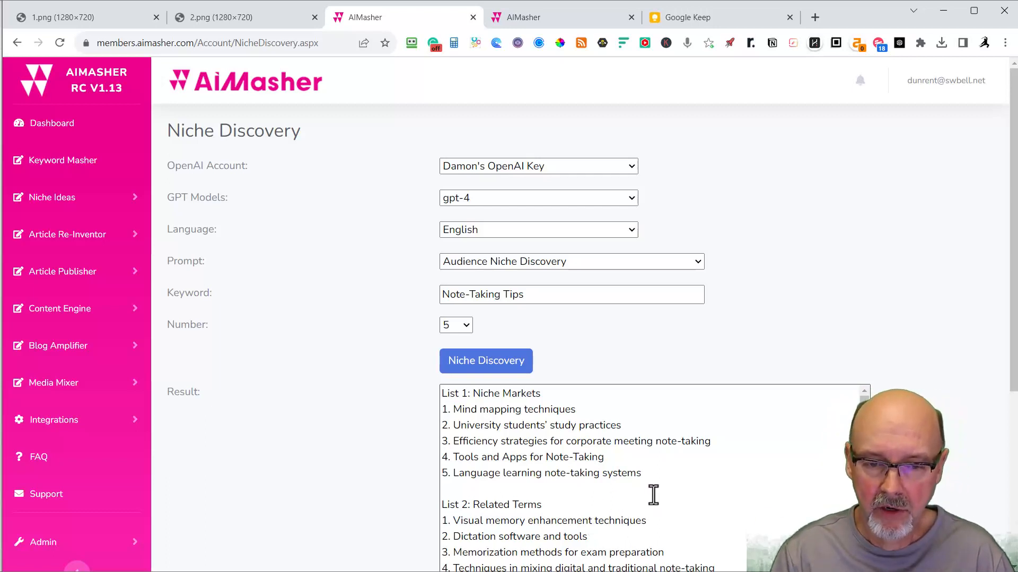
pyautogui.moveTo(453, 409); pyautogui.dragTo(639, 473)
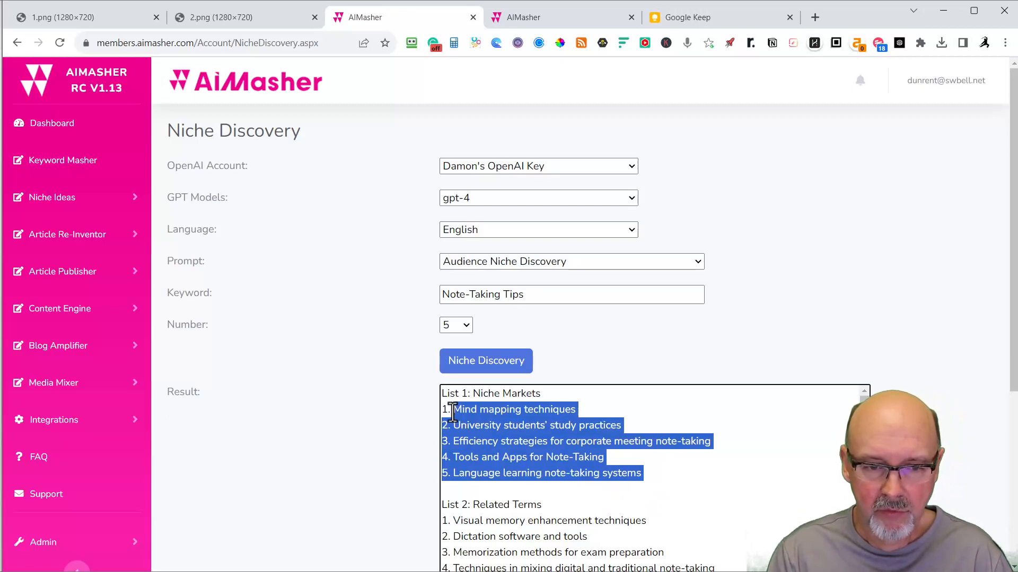
pyautogui.moveTo(666, 37)
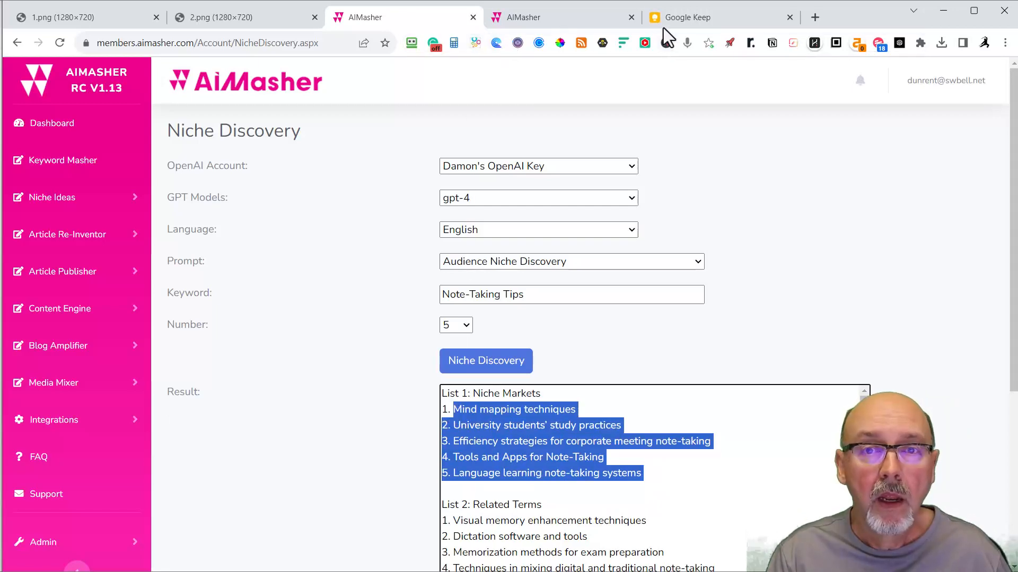
# Paste the niche markets (Mind mapping techniques...) into the Note-Taking Site list and copy the five related terms
pyautogui.click(713, 17)
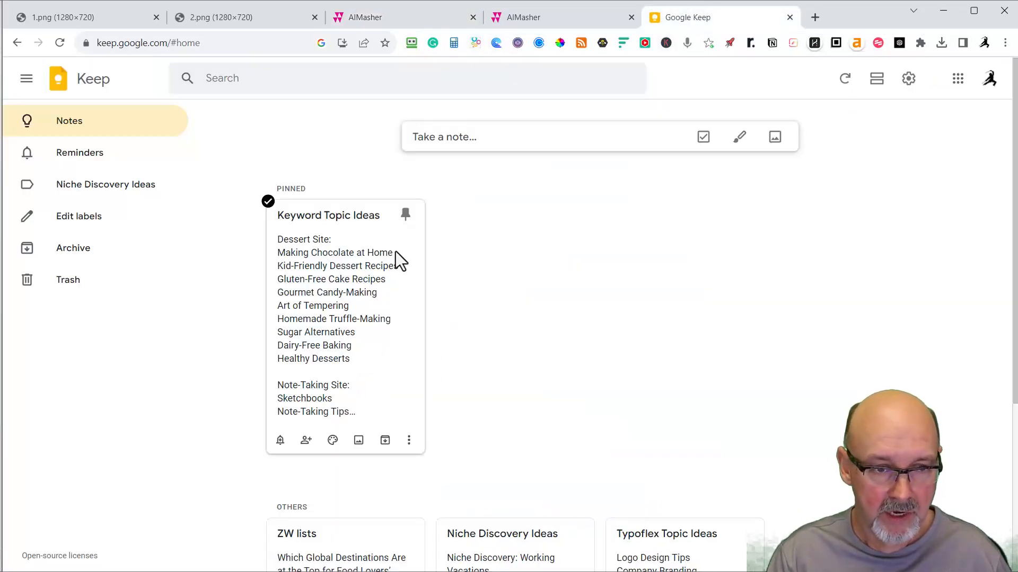
pyautogui.click(328, 216)
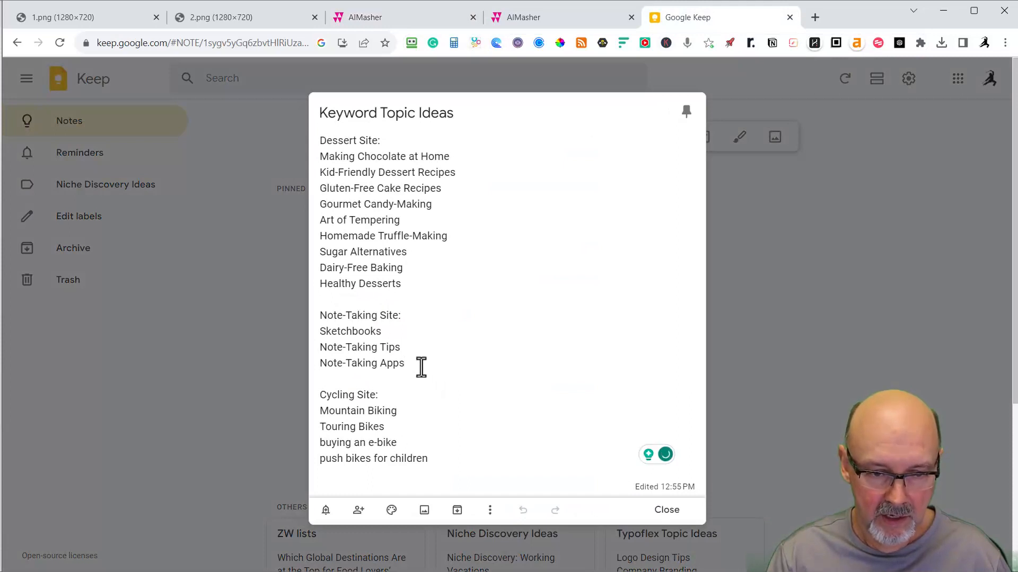
pyautogui.write('Mind mapping techniques')
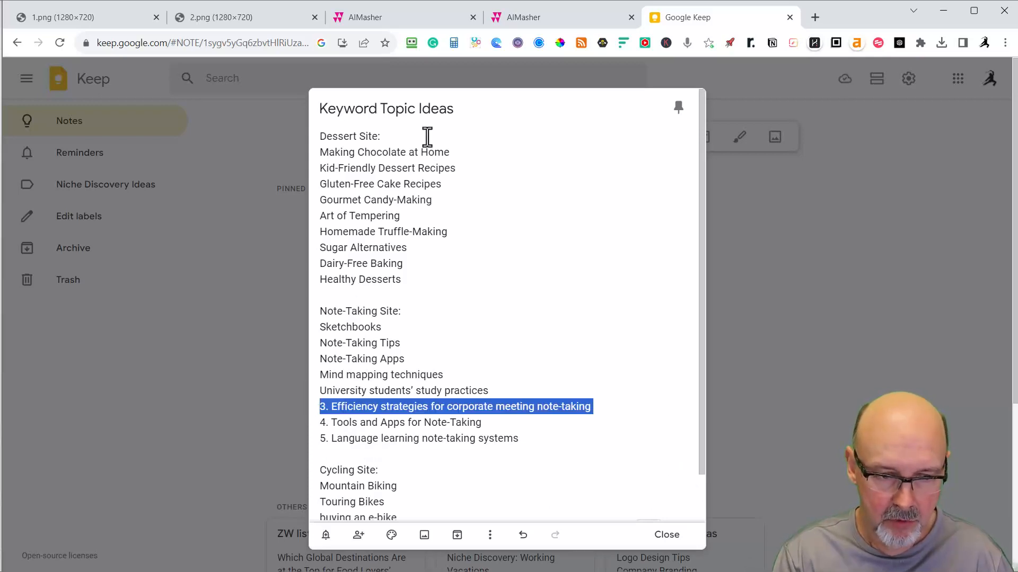
pyautogui.click(403, 17)
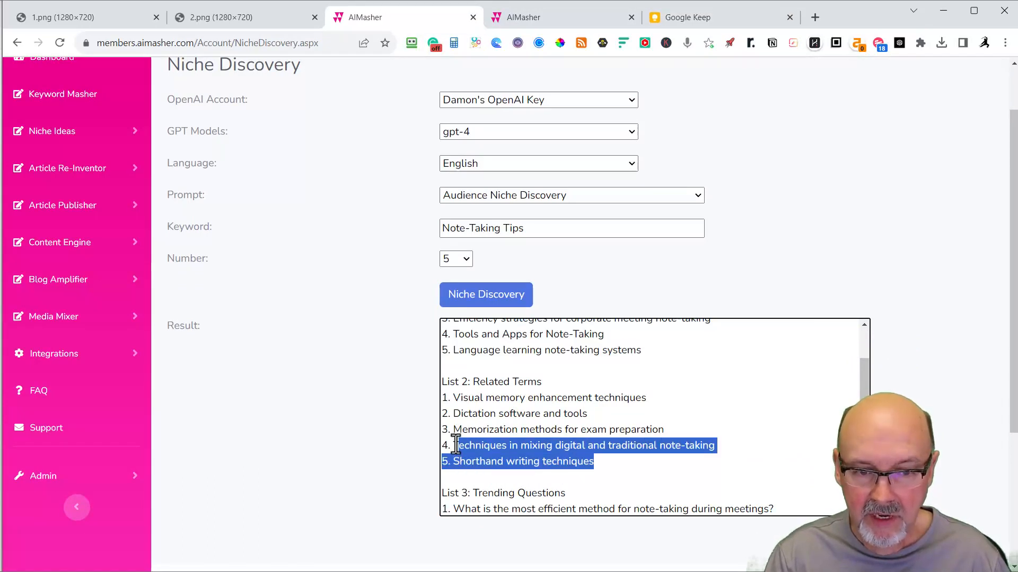
pyautogui.moveTo(455, 445); pyautogui.dragTo(448, 397)
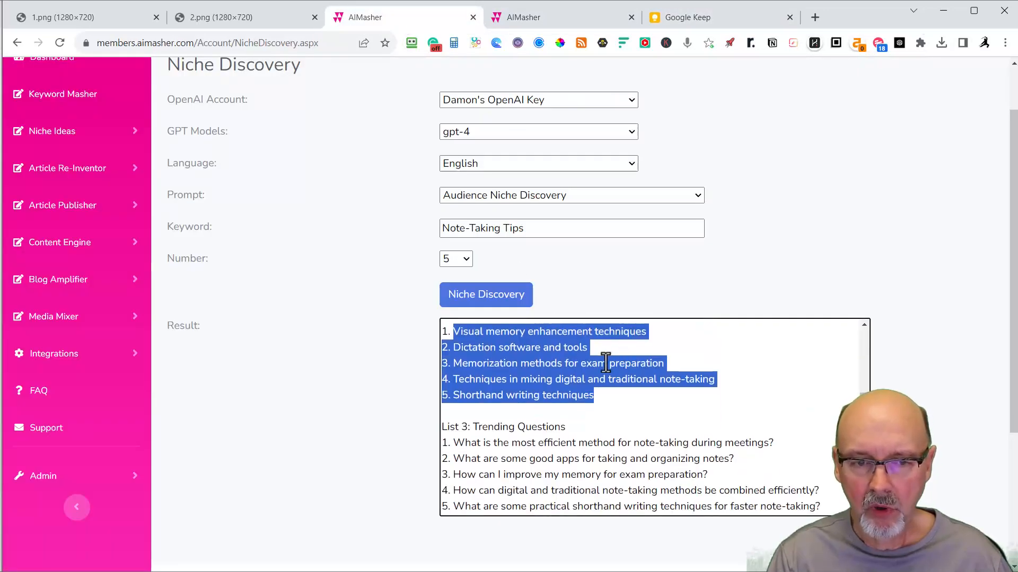
# Select the second and third trending questions, then return via Keep to the Keyword Masher page
pyautogui.scroll(-3)
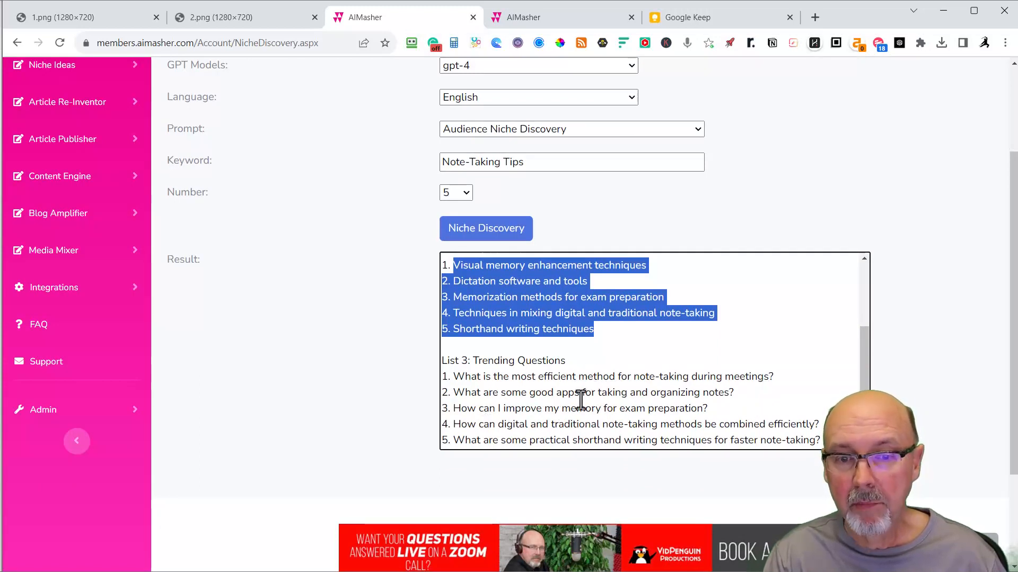
pyautogui.doubleClick(584, 392)
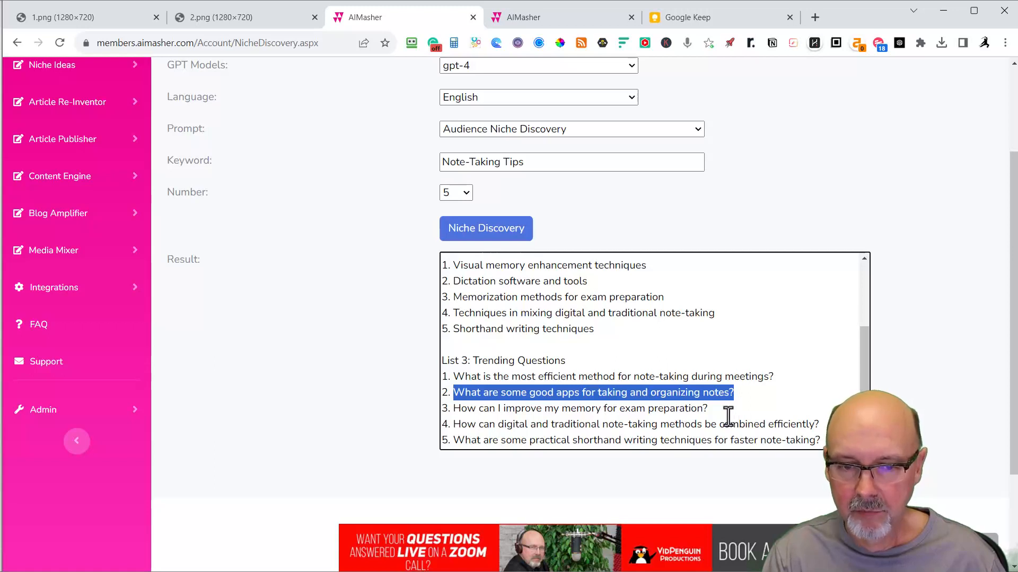
pyautogui.click(580, 408)
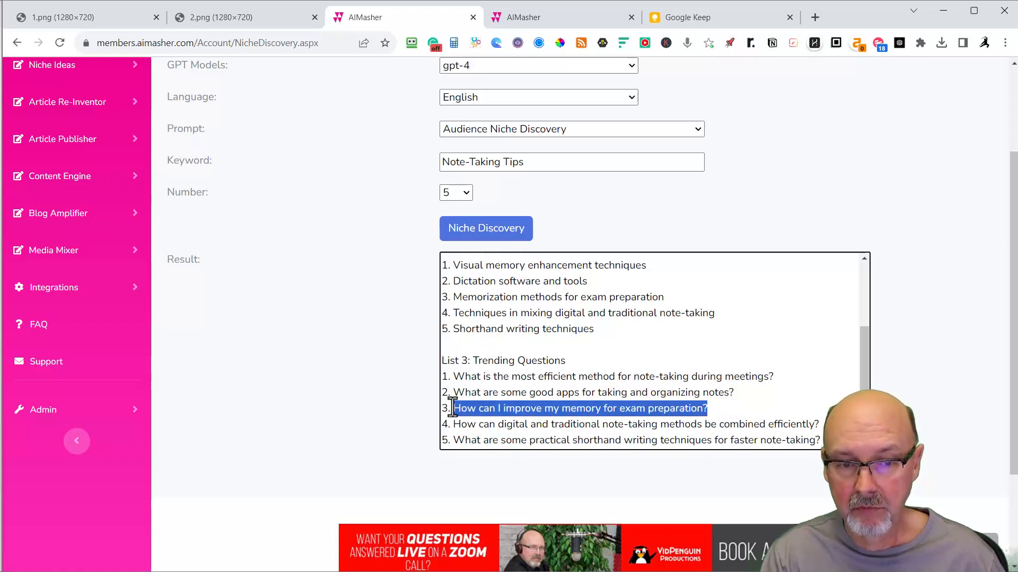
pyautogui.scroll(-3)
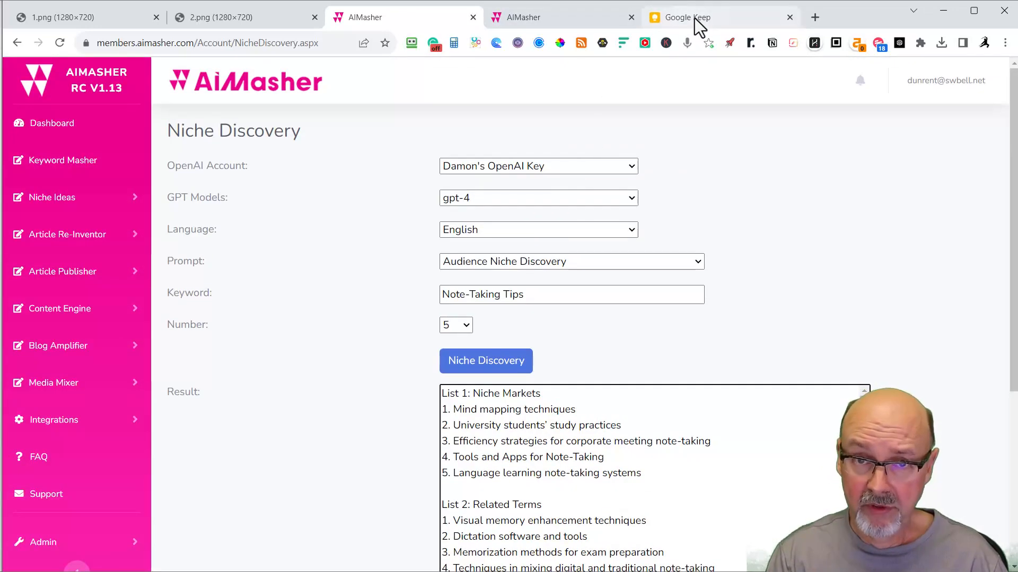
pyautogui.click(683, 17)
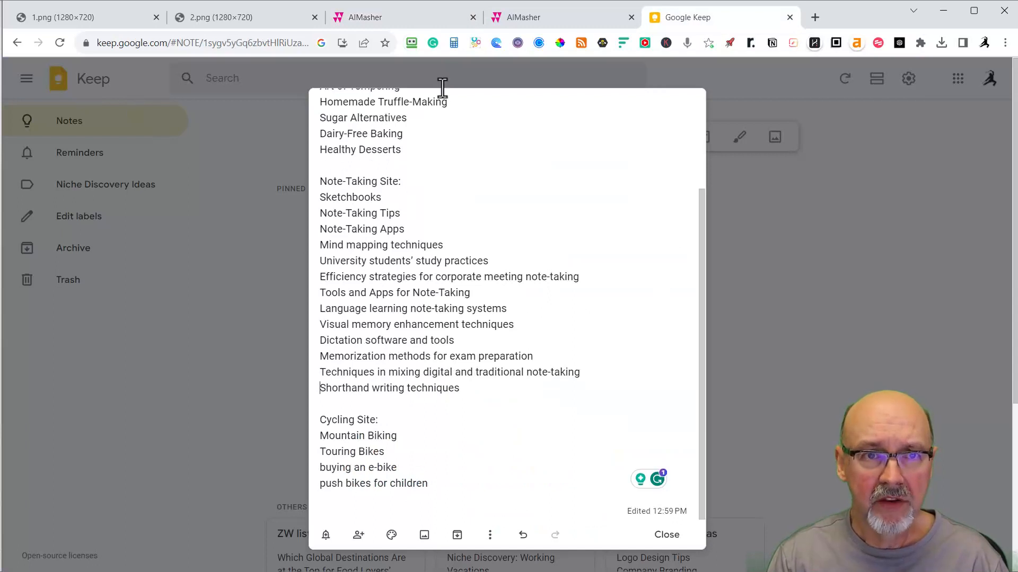
pyautogui.click(562, 17)
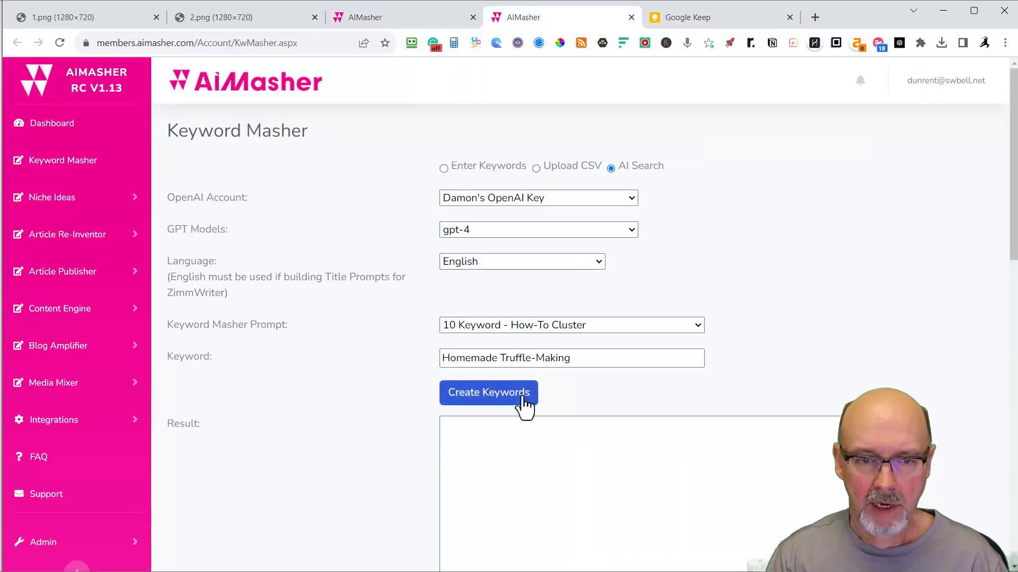
# Create the how-to keyword cluster for Homemade Truffle-Making and leave it loading
pyautogui.click(488, 392)
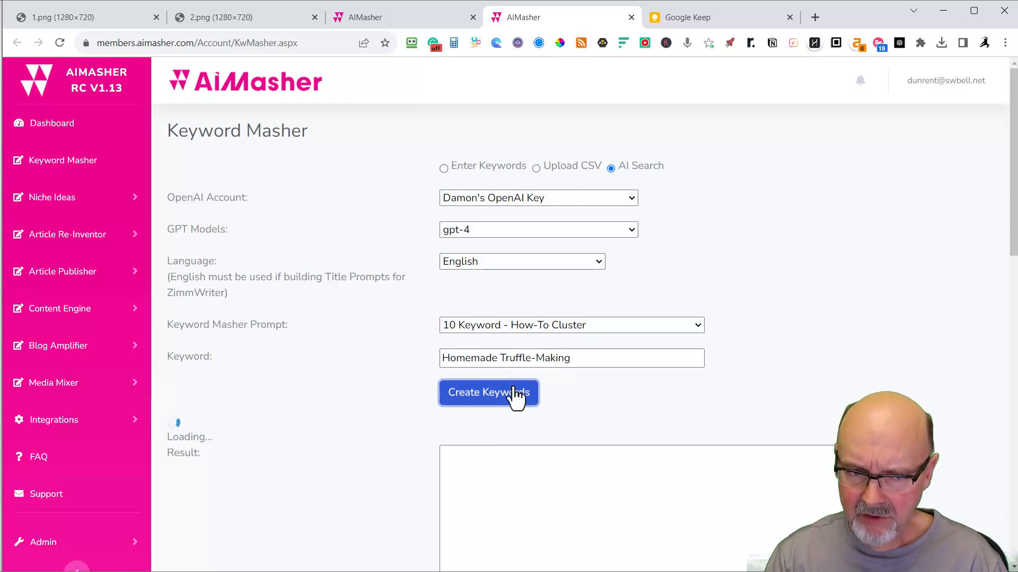
pyautogui.moveTo(550, 426)
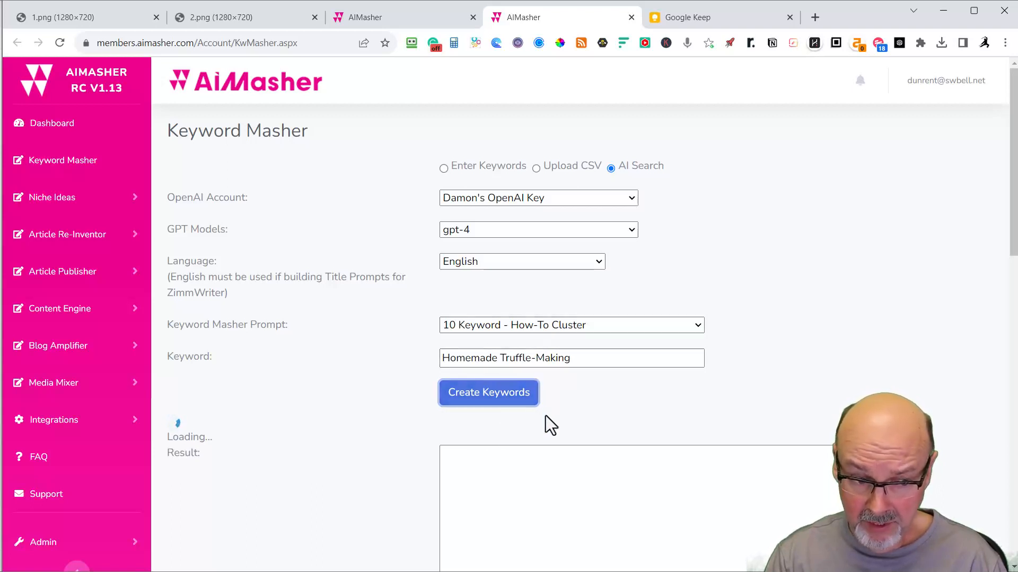
pyautogui.scroll(-3)
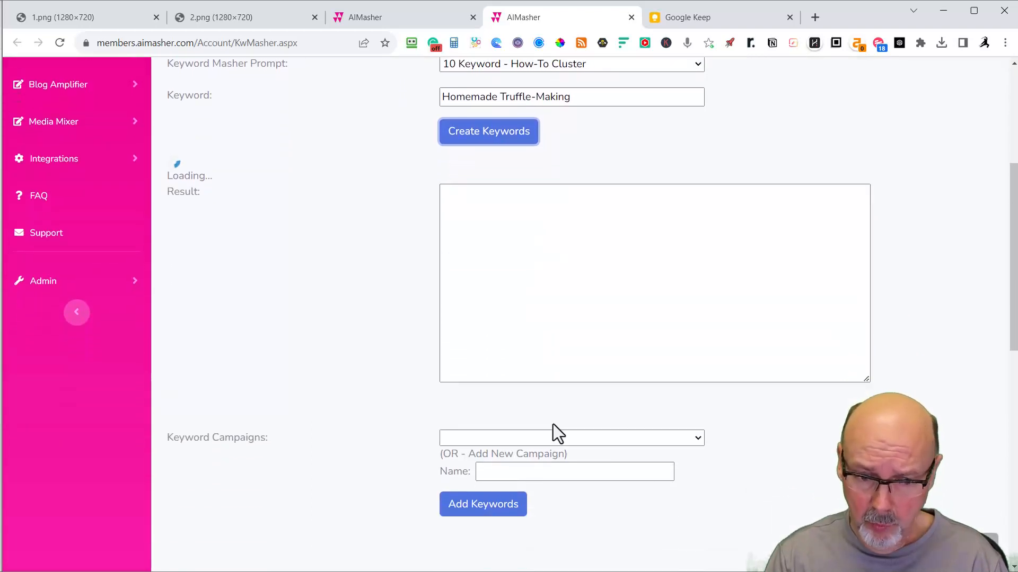
pyautogui.click(718, 17)
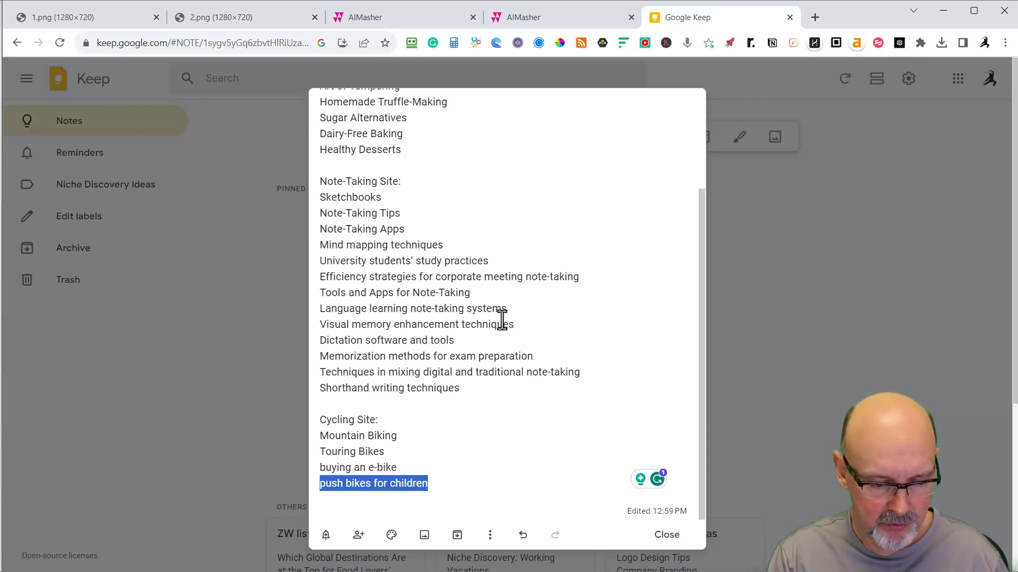
# Run Niche Discovery for the keyword 'push bikes for children'
pyautogui.click(402, 17)
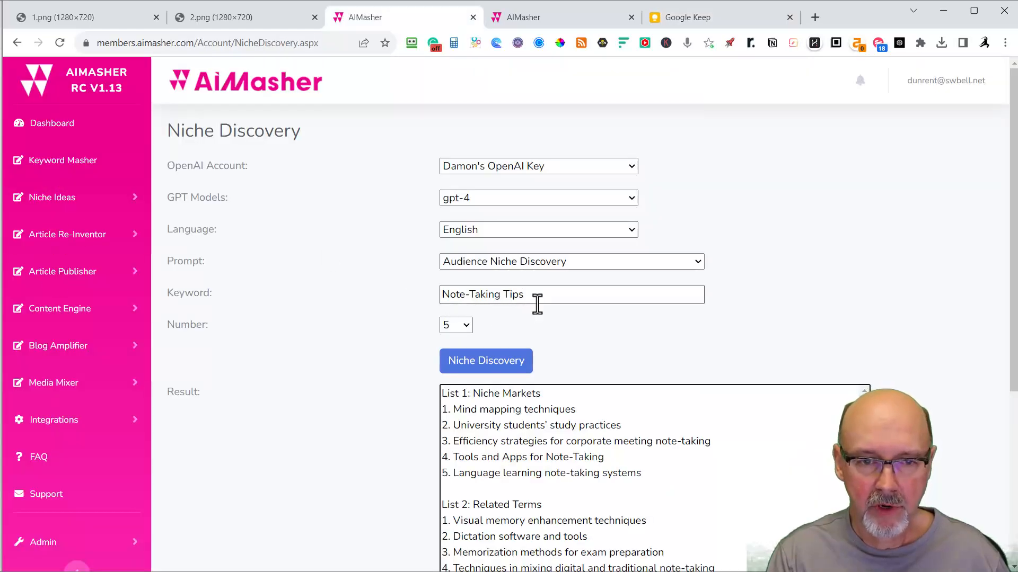
pyautogui.write('push bikes for children')
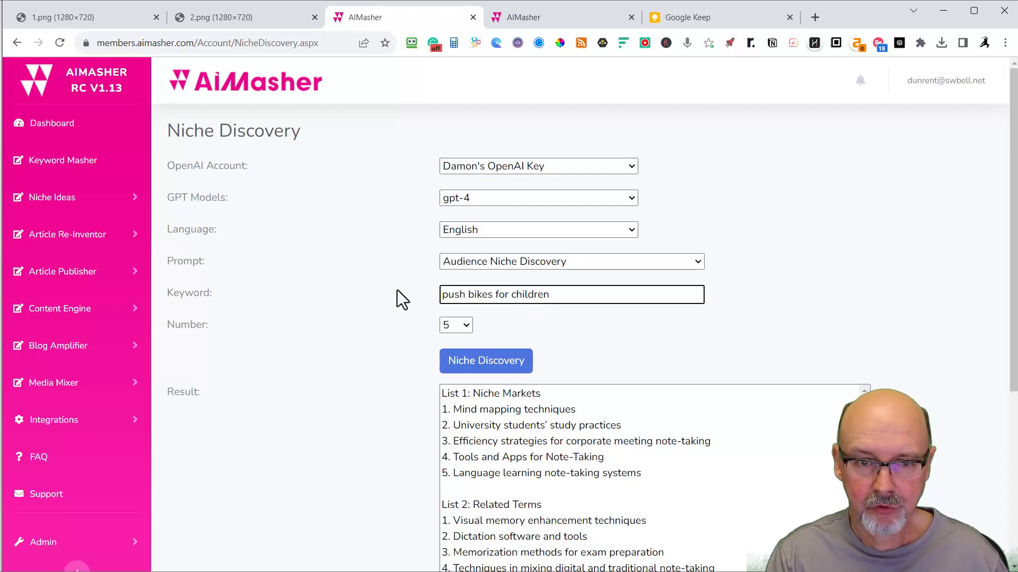
pyautogui.click(486, 360)
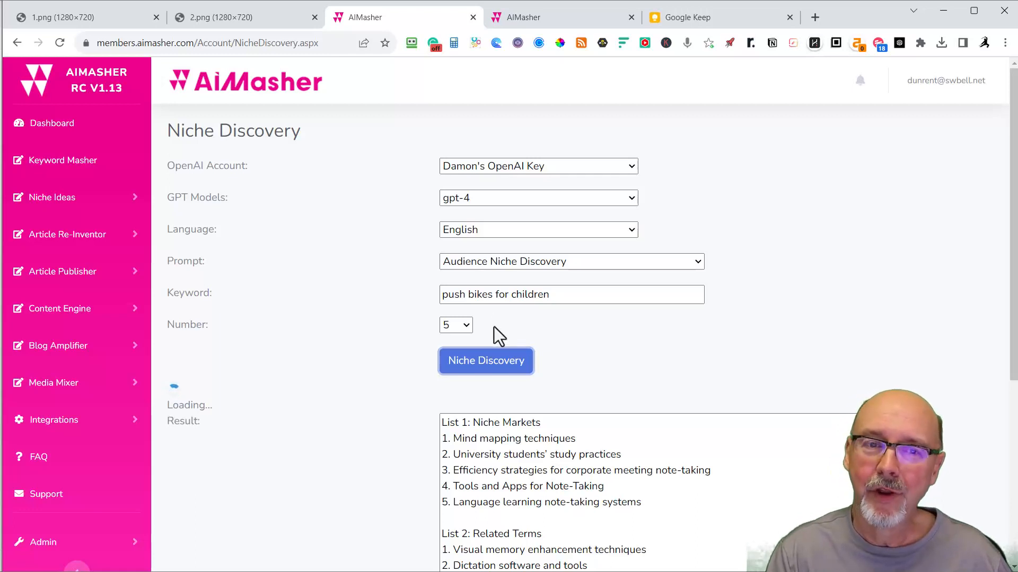
pyautogui.moveTo(504, 333)
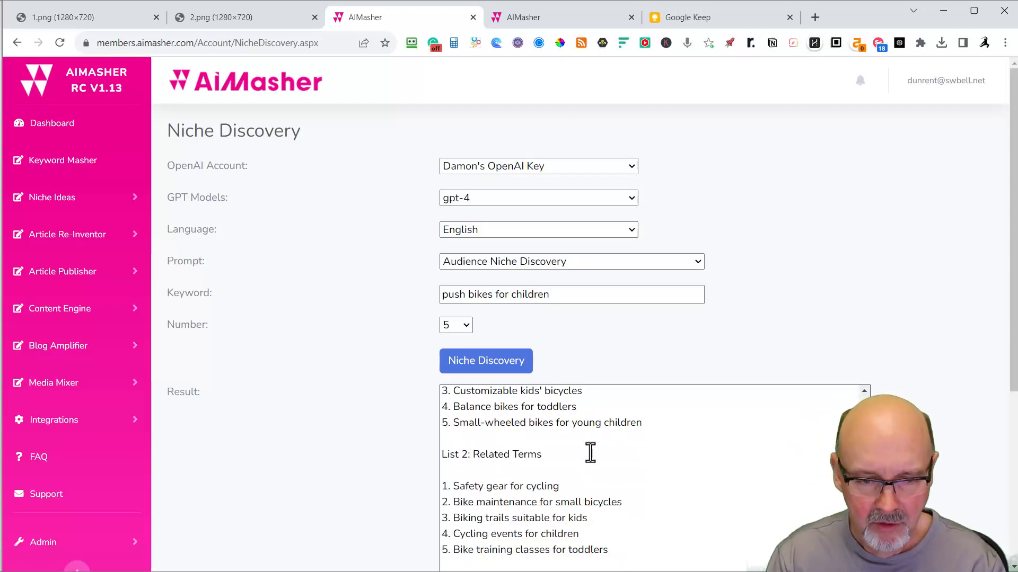
# Select the cycling events and toddler bike training classes ideas from the results
pyautogui.scroll(-3)
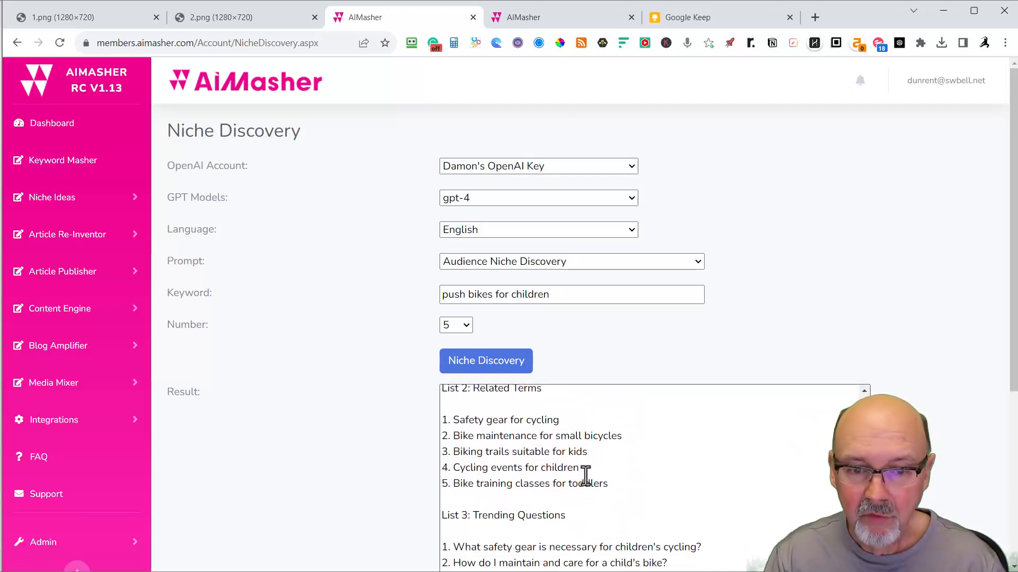
pyautogui.scroll(-3)
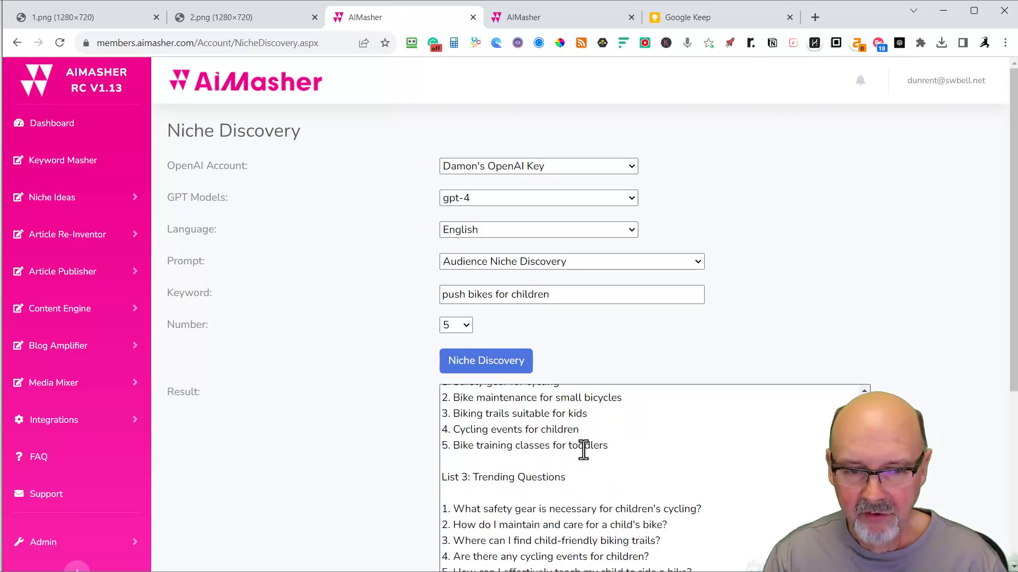
pyautogui.moveTo(453, 429); pyautogui.dragTo(609, 446)
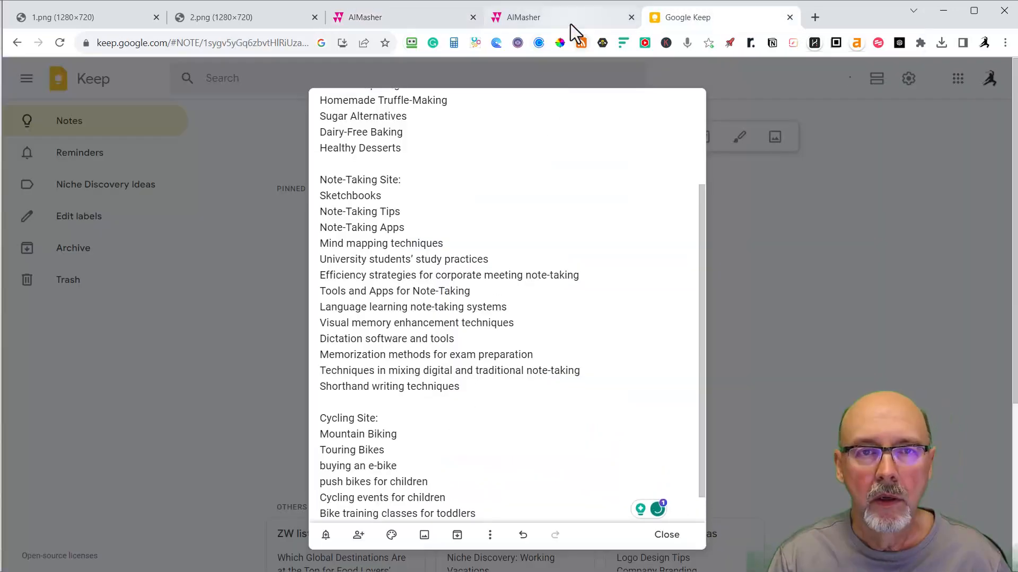
# Review the Niche Discovery results, then return to the truffle keyword results
pyautogui.click(403, 17)
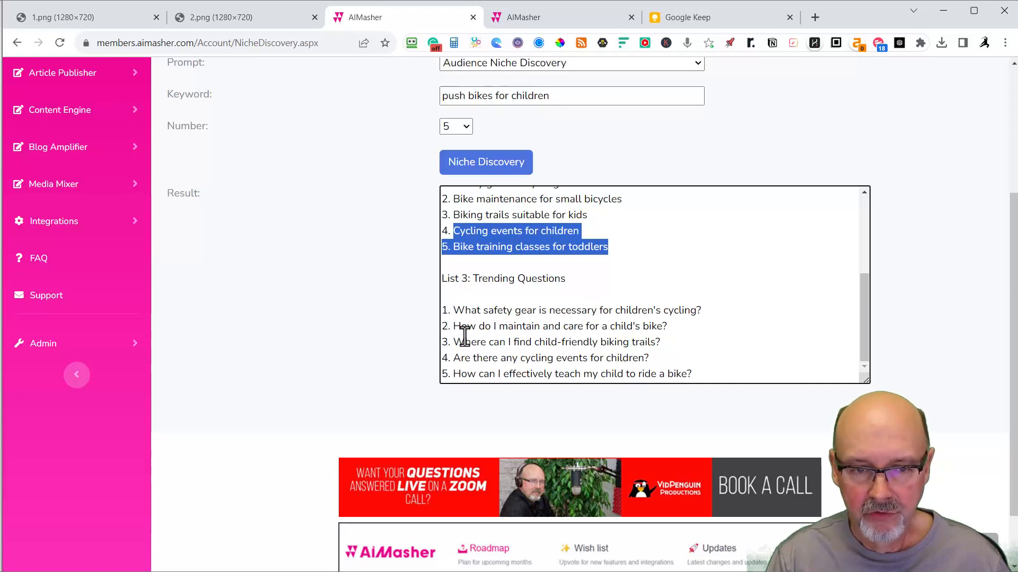
pyautogui.moveTo(508, 357)
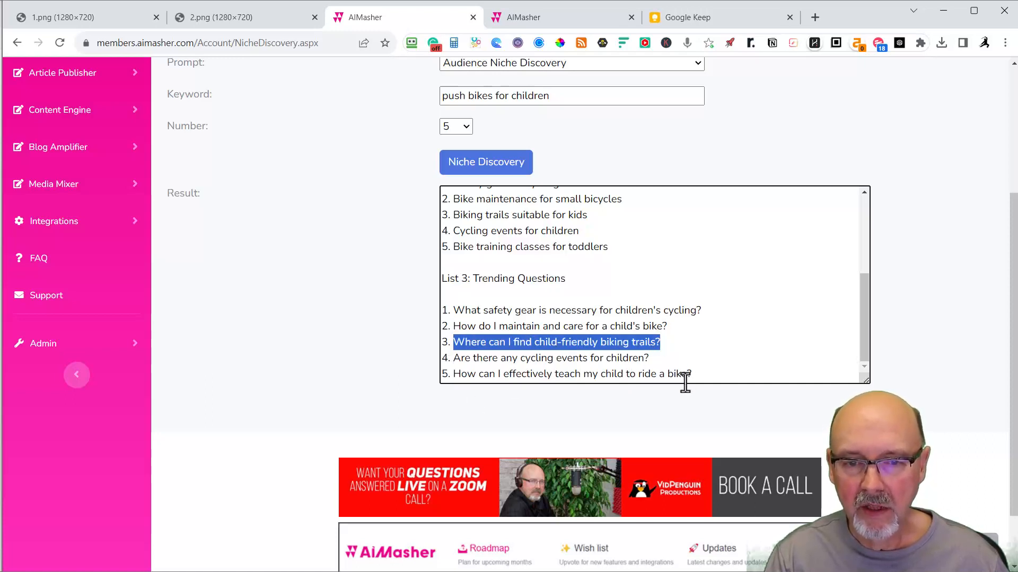
pyautogui.scroll(-3)
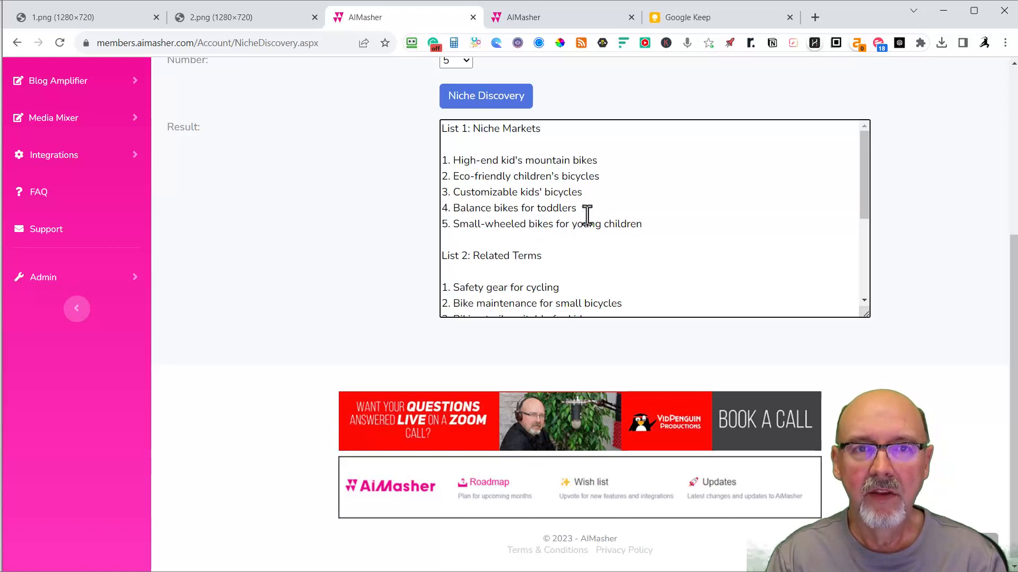
pyautogui.moveTo(580, 258)
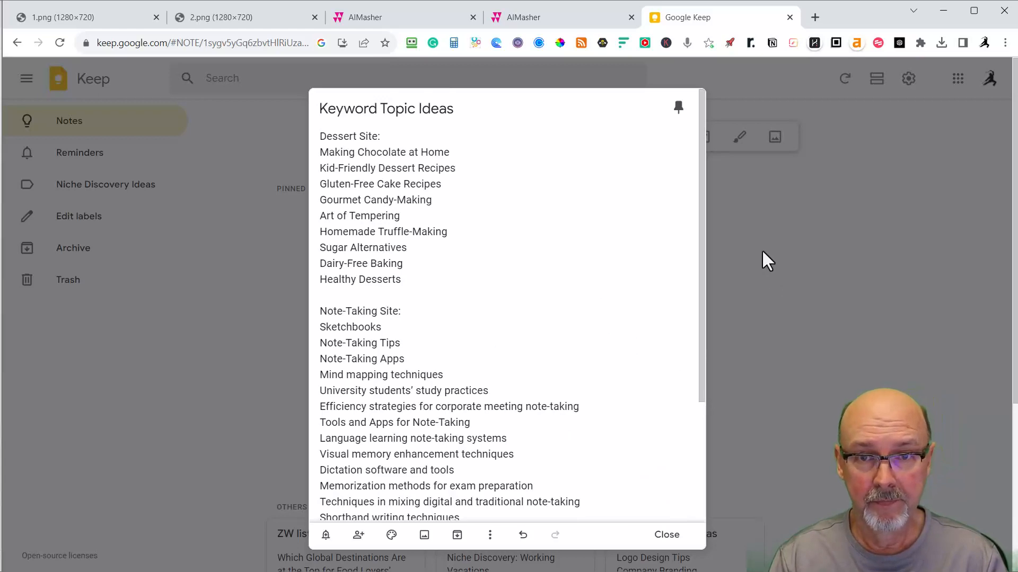
pyautogui.click(562, 17)
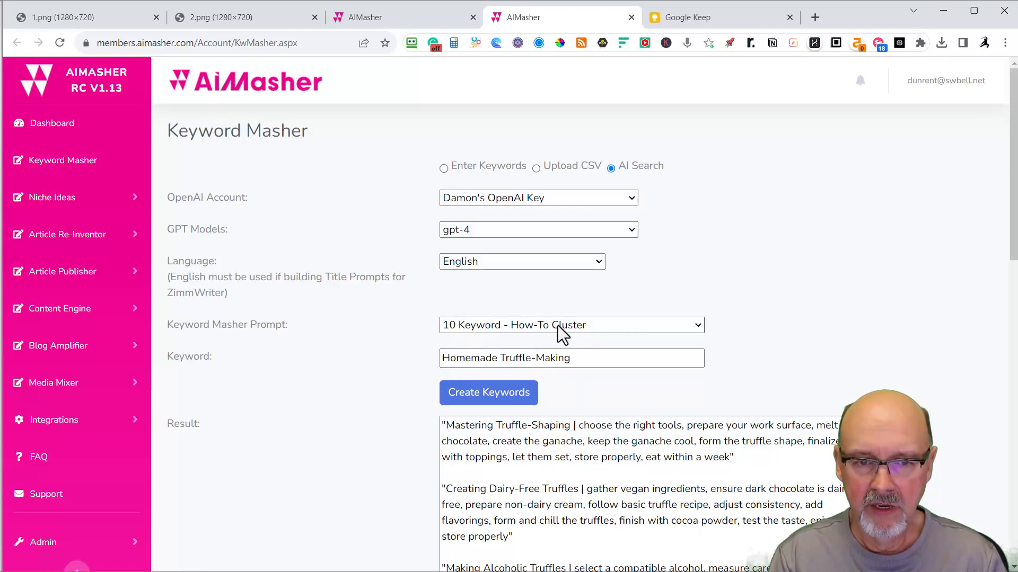
# Choose 'Keywords to How-To Guide plus Outline Focus for ZimmWriter (GPT-4)' and run Execute AI on the truffle keywords
pyautogui.scroll(-3)
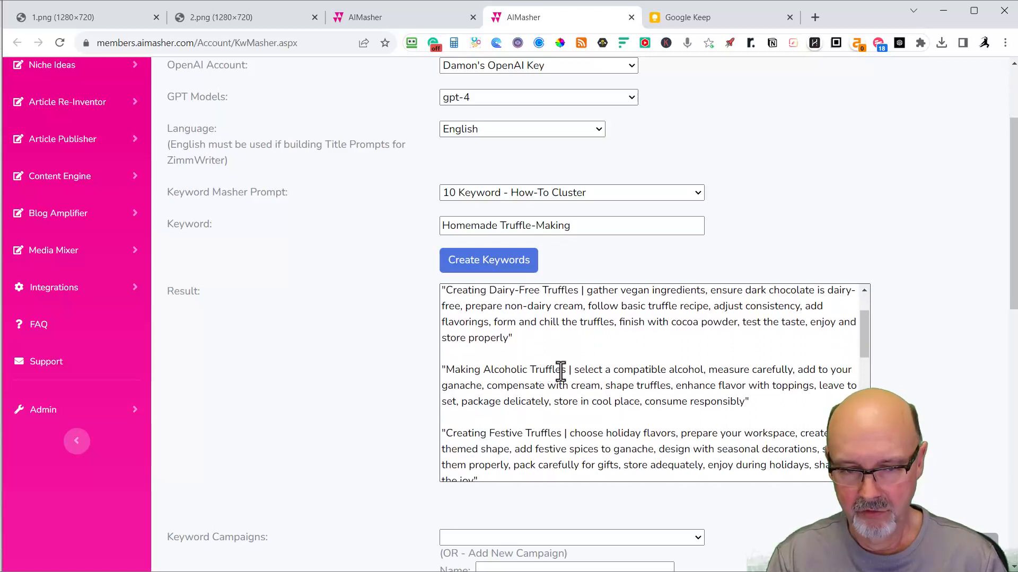
pyautogui.moveTo(584, 395)
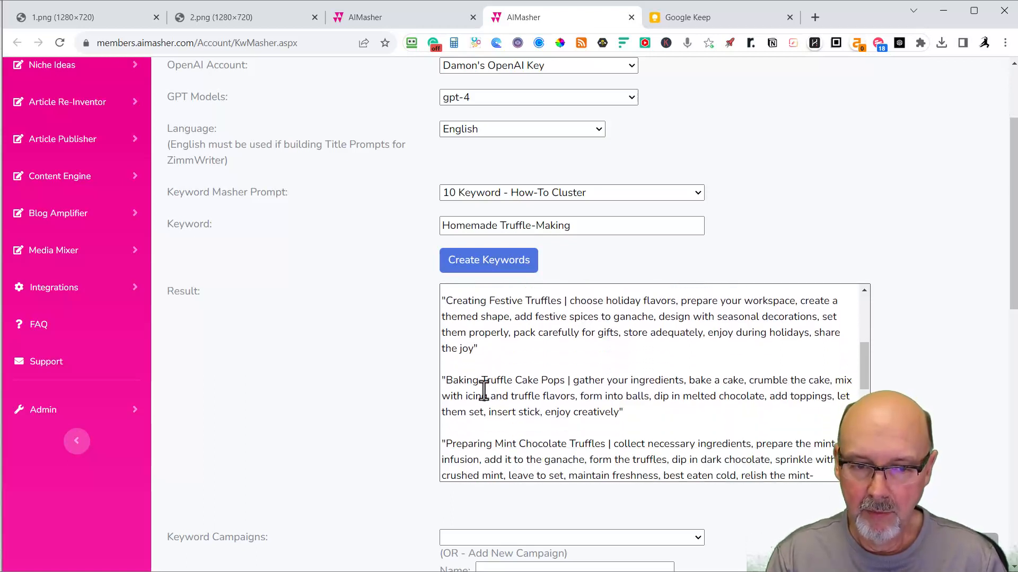
pyautogui.moveTo(596, 385)
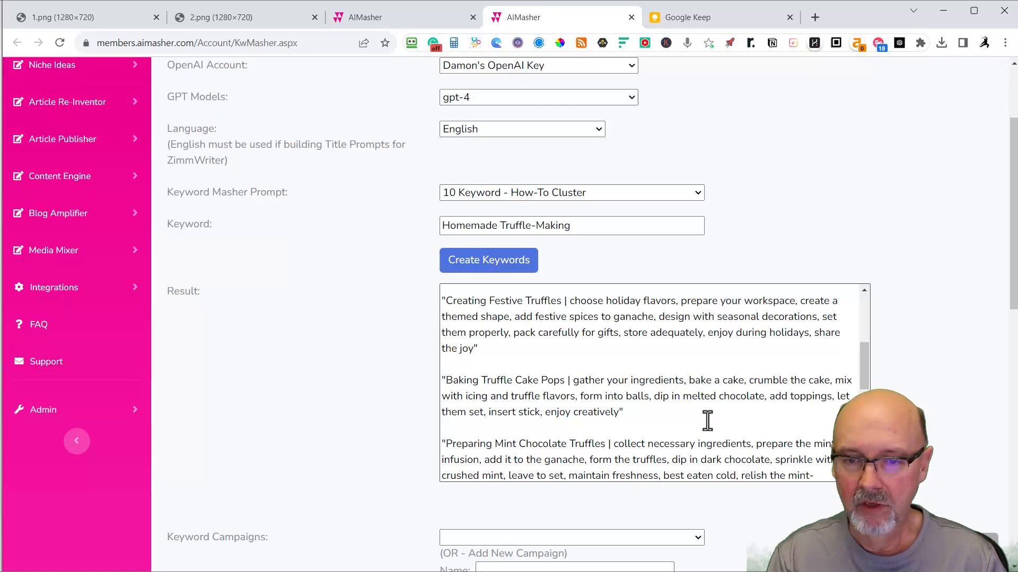
pyautogui.scroll(-3)
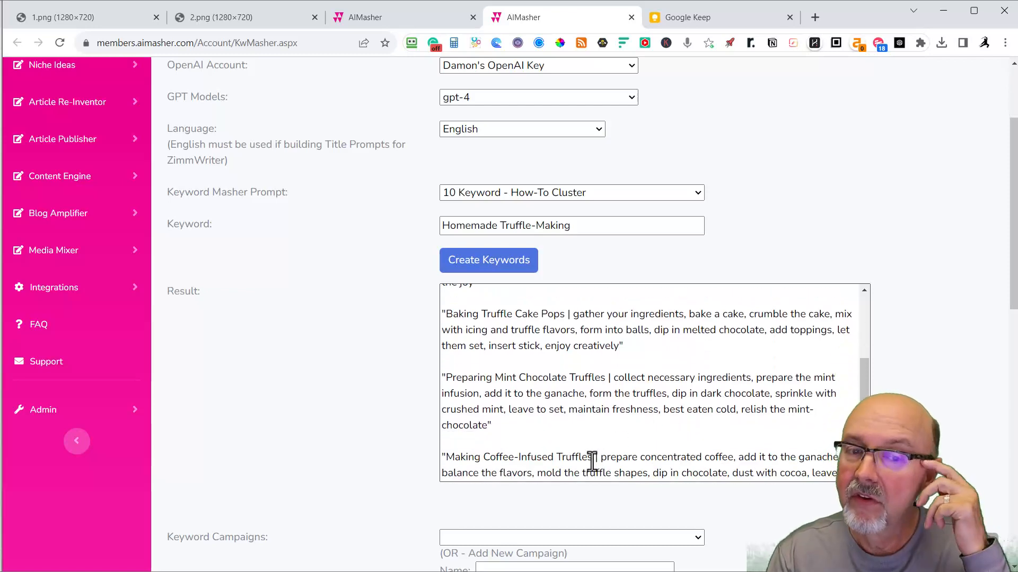
pyautogui.scroll(-3)
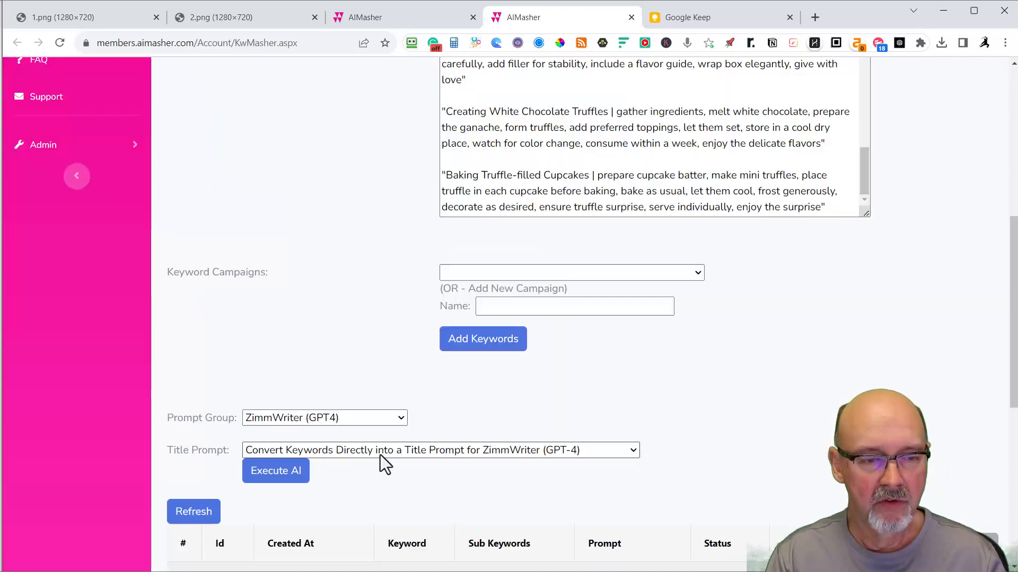
pyautogui.moveTo(275, 471)
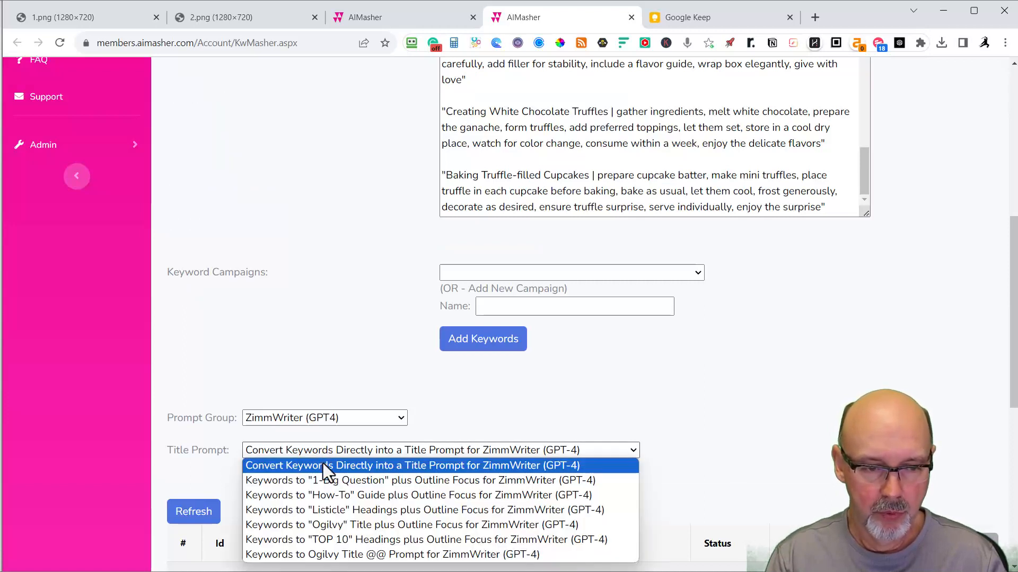
pyautogui.click(418, 495)
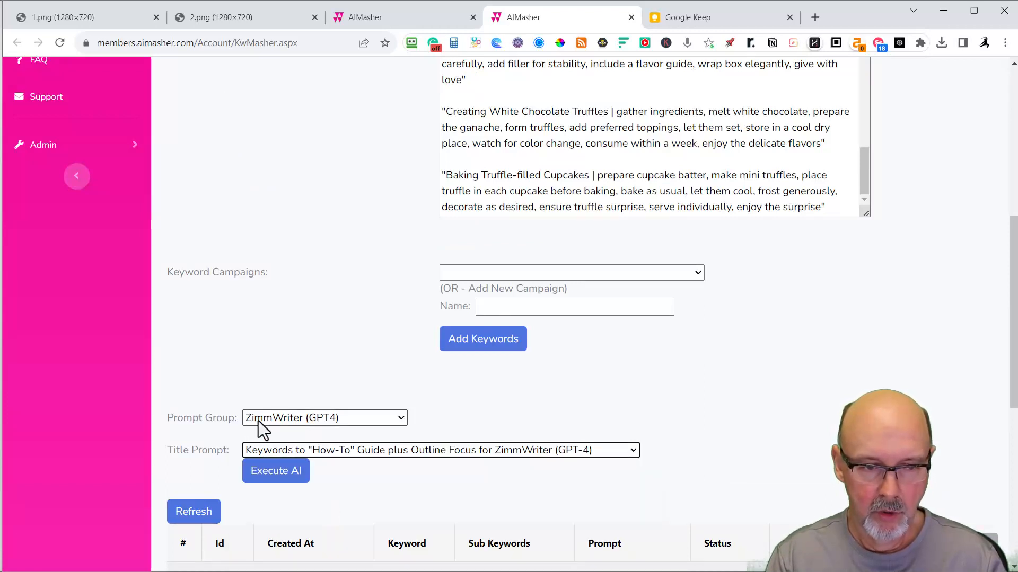
pyautogui.scroll(-3)
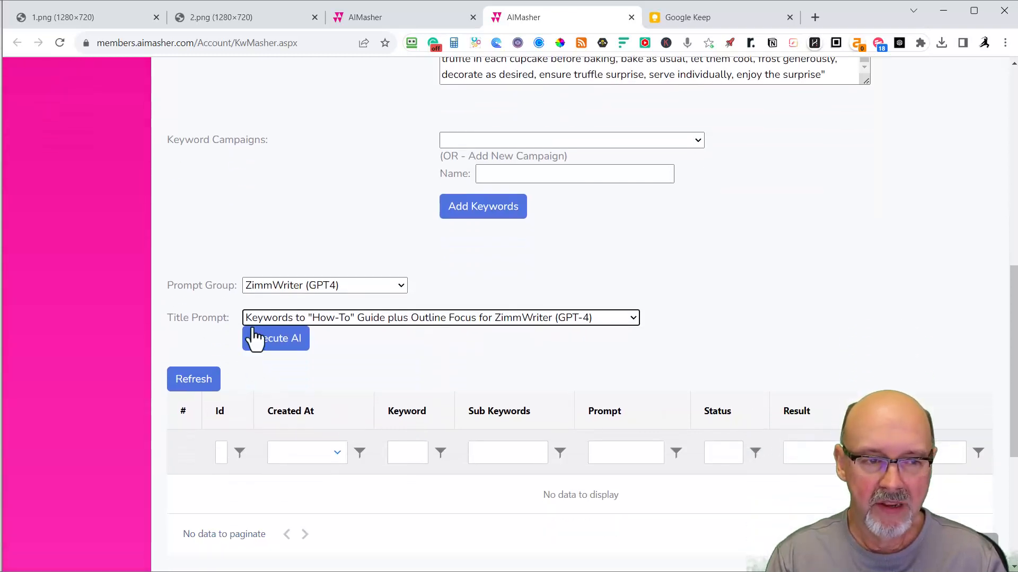
pyautogui.click(276, 338)
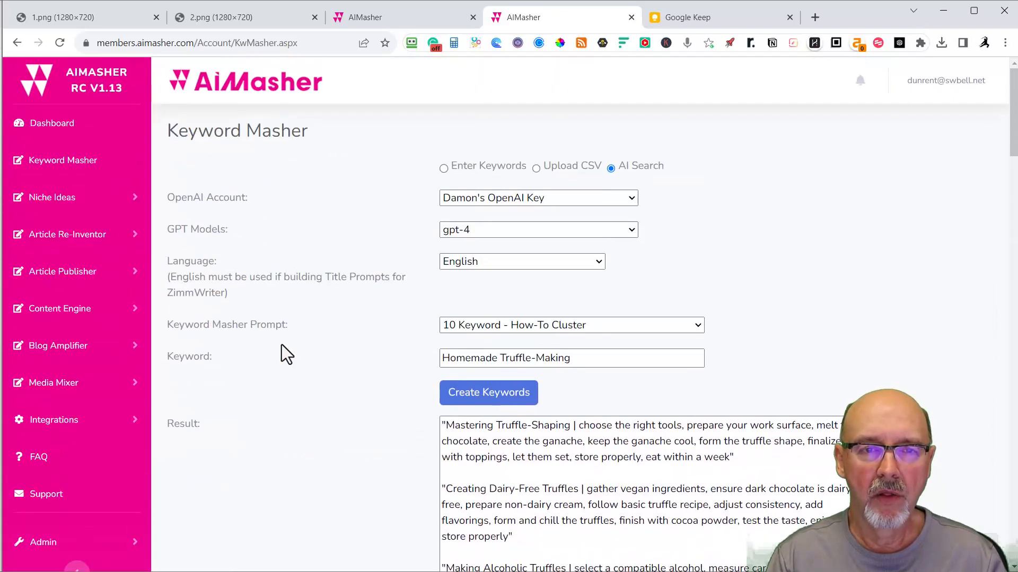
pyautogui.moveTo(244, 171)
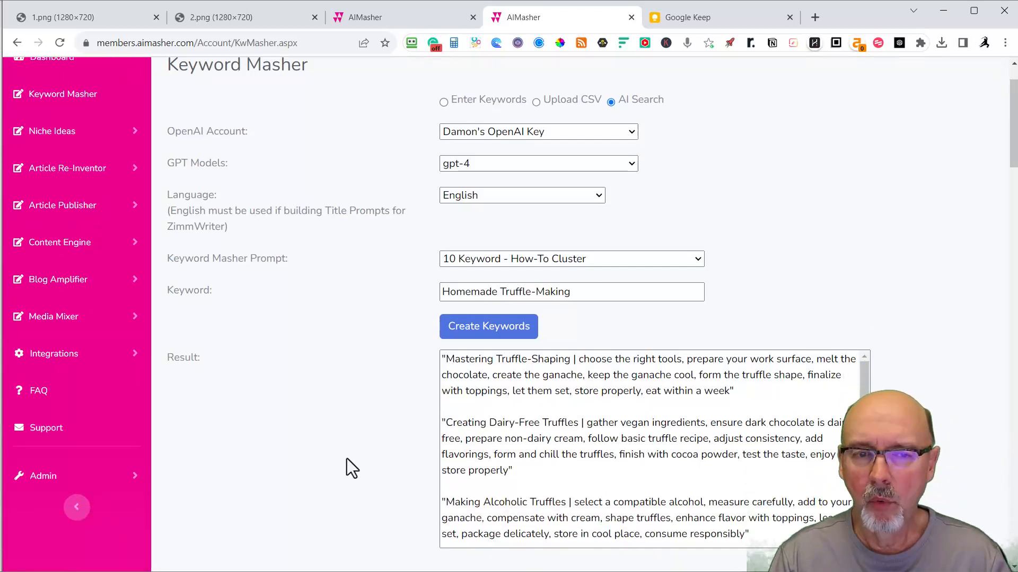
pyautogui.moveTo(280, 312)
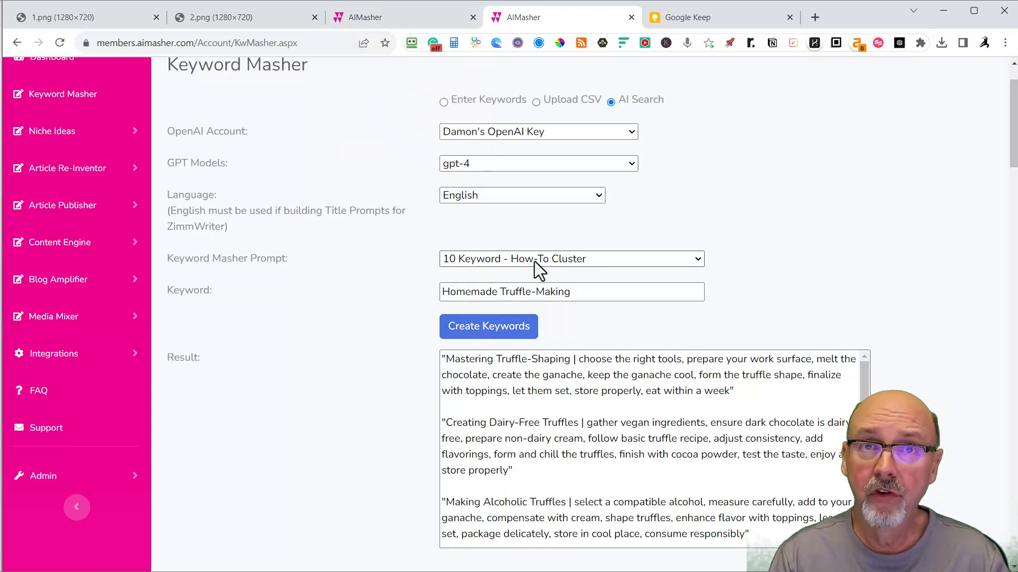
pyautogui.moveTo(502, 269)
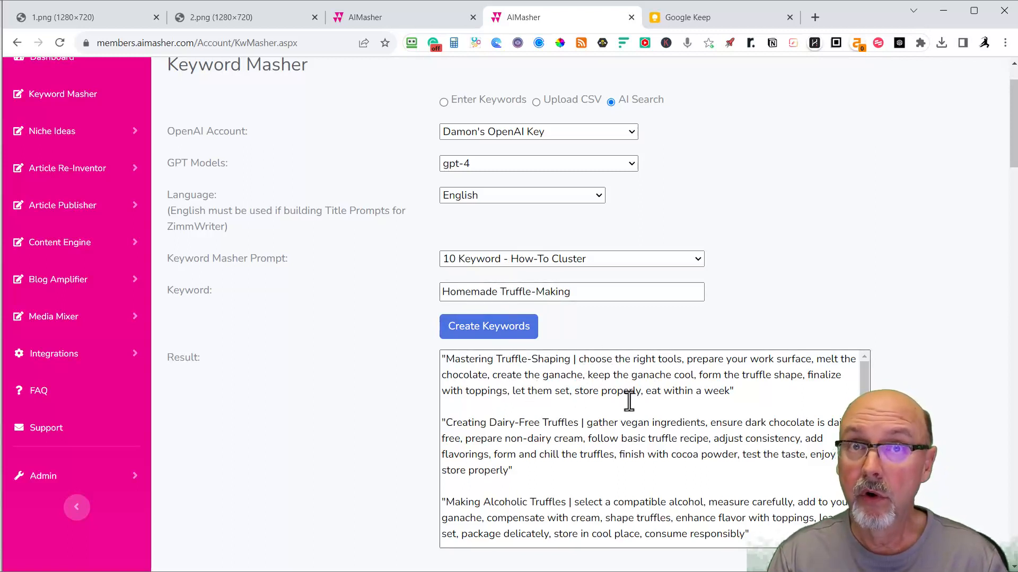
pyautogui.scroll(-3)
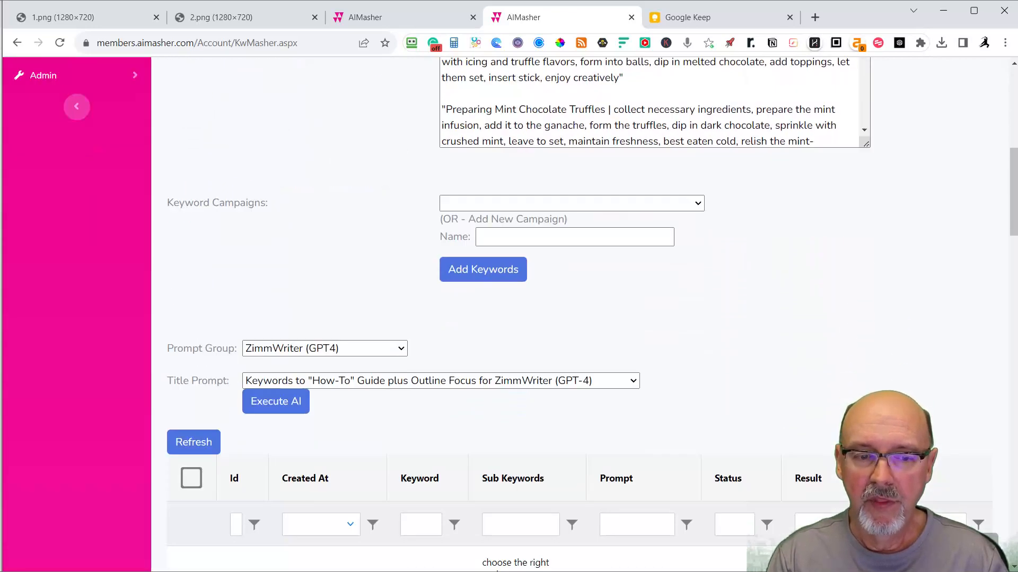
# Scroll the job table to verify all ten truffle title prompt rows show Complete with results
pyautogui.scroll(-3)
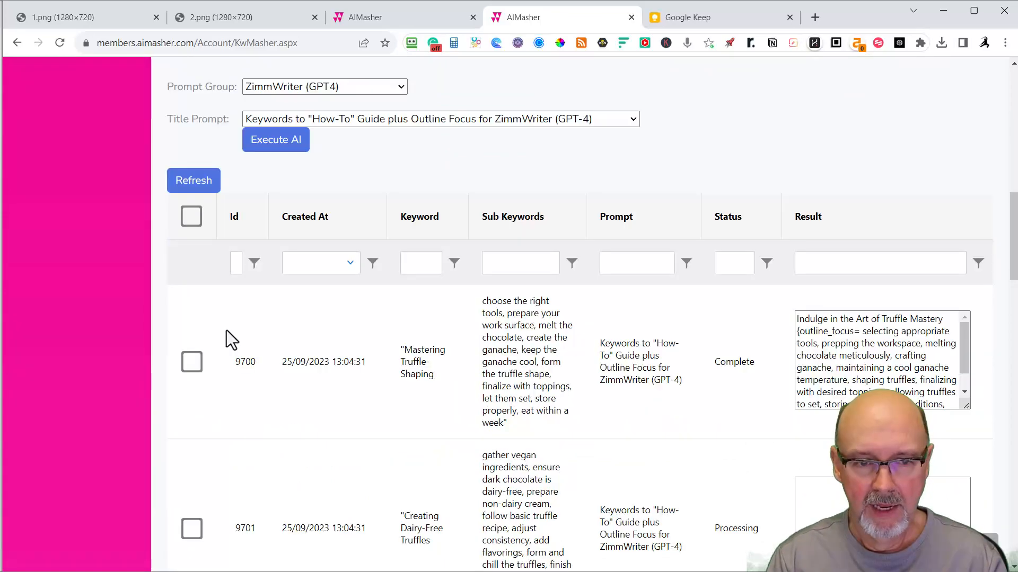
pyautogui.scroll(-3)
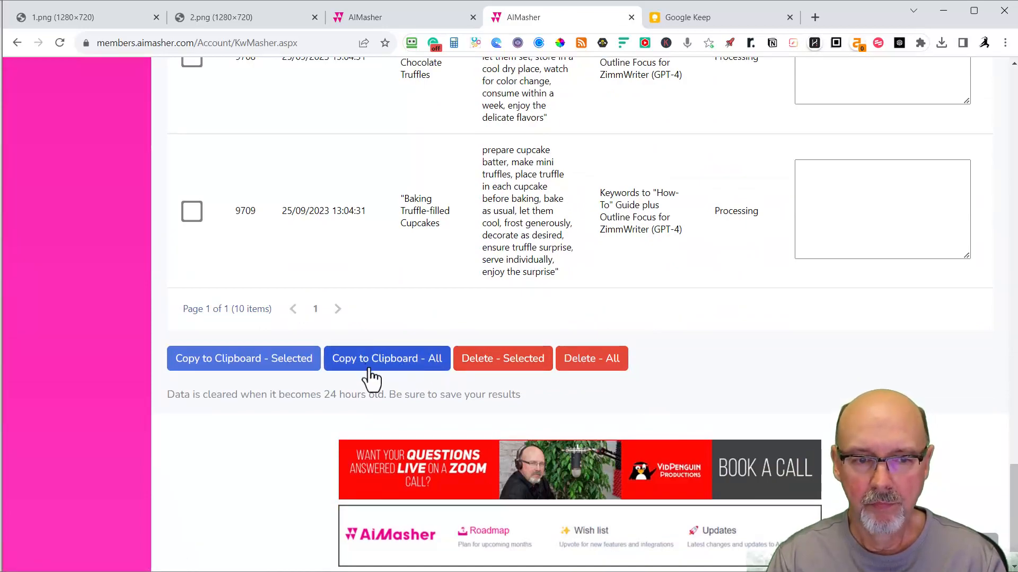
pyautogui.scroll(3)
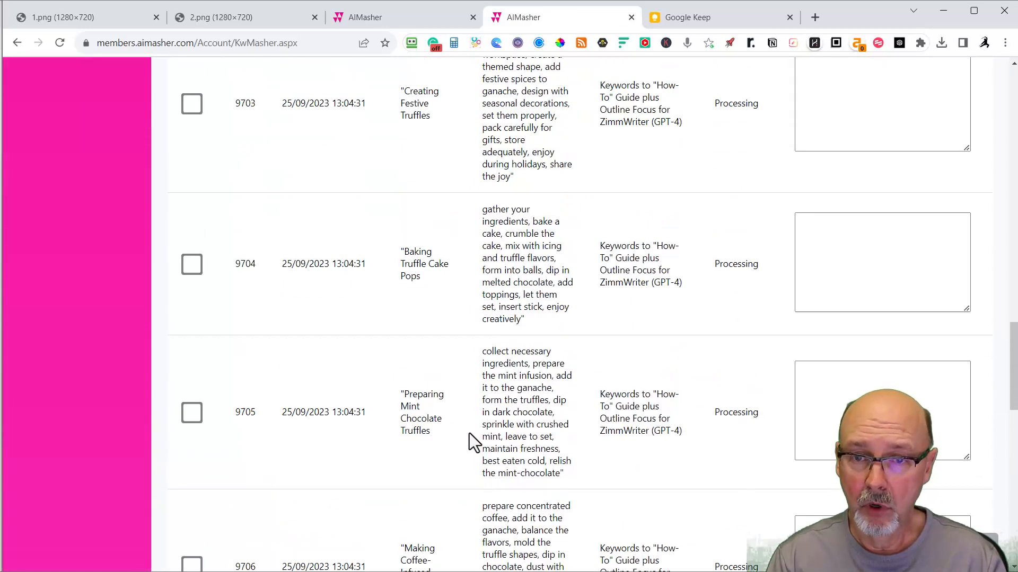
pyautogui.scroll(-3)
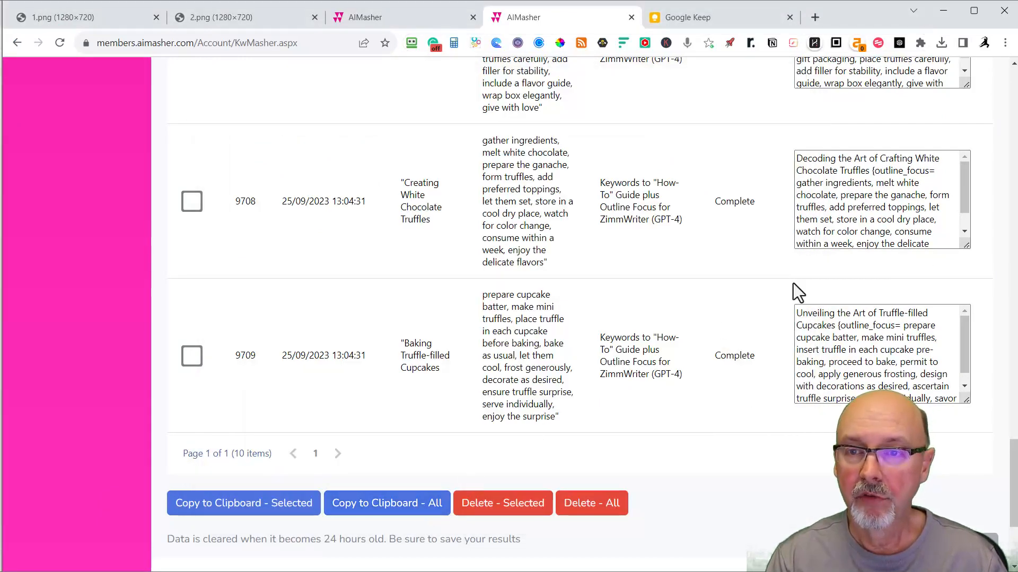
pyautogui.scroll(3)
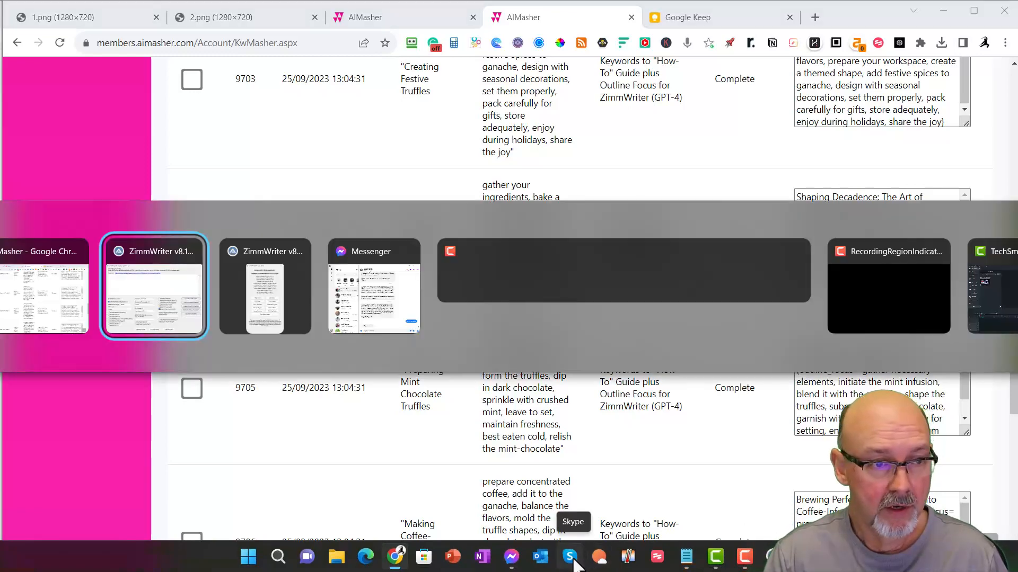
# Enable literary devices, lists, tease with H3, Midjourney prompts per H2, auto style, and second-person voice
pyautogui.click(154, 286)
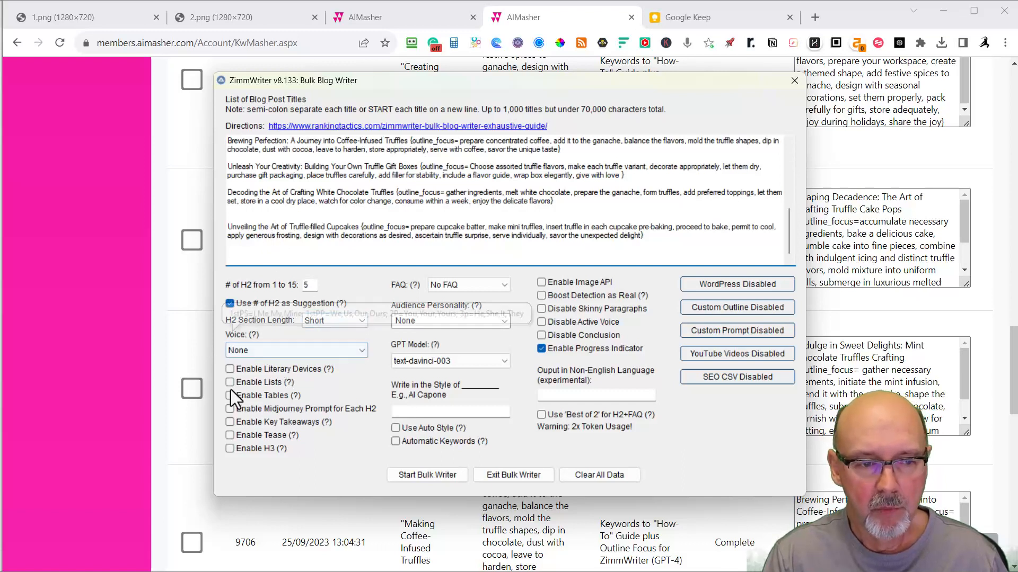
pyautogui.click(229, 369)
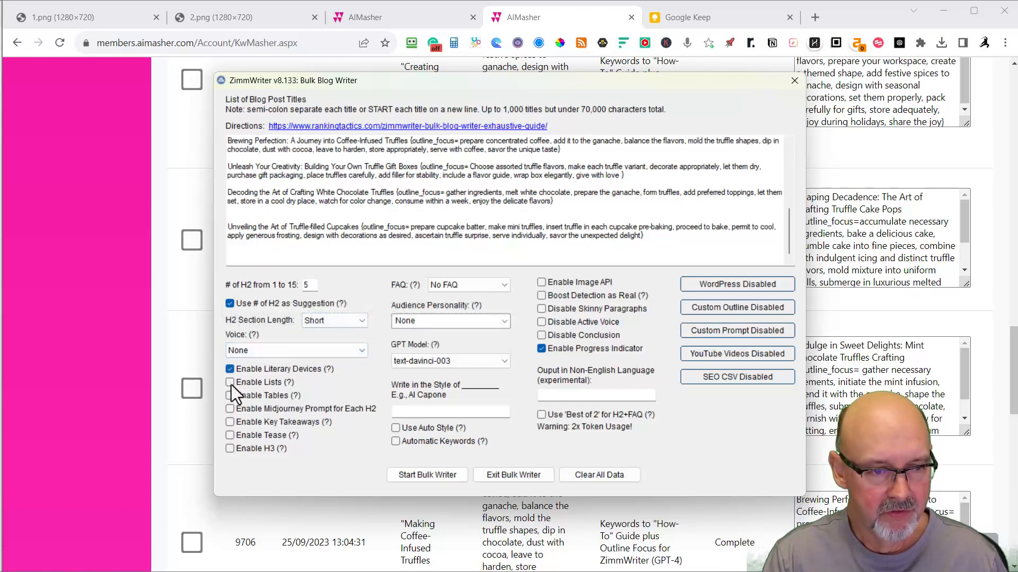
pyautogui.click(228, 382)
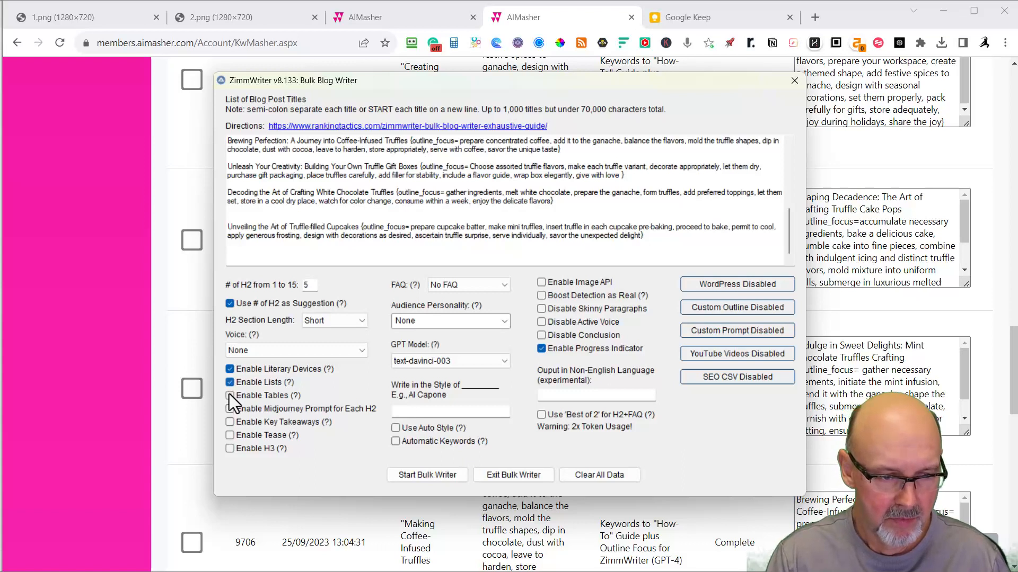
pyautogui.click(296, 351)
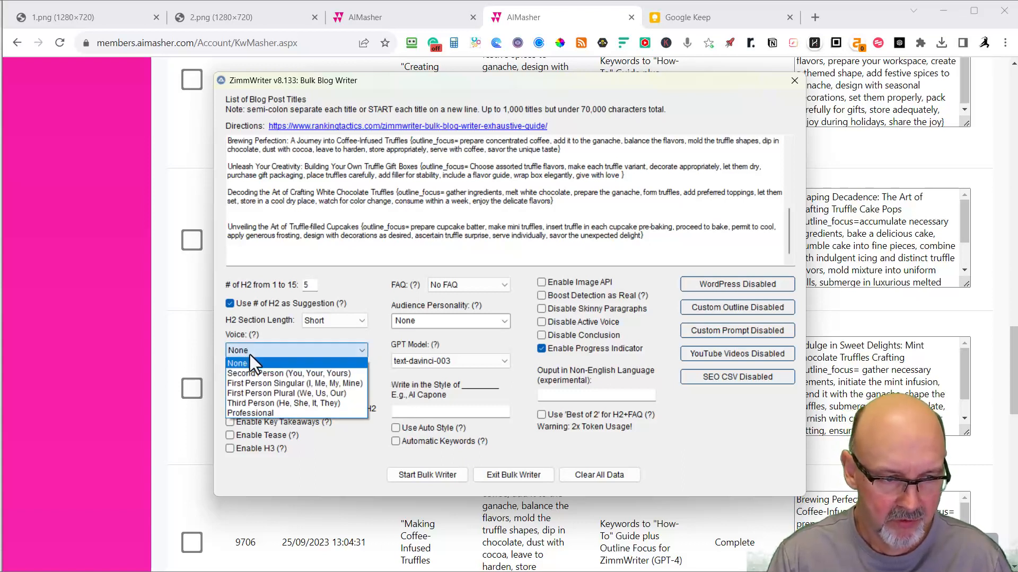
pyautogui.moveTo(293, 373)
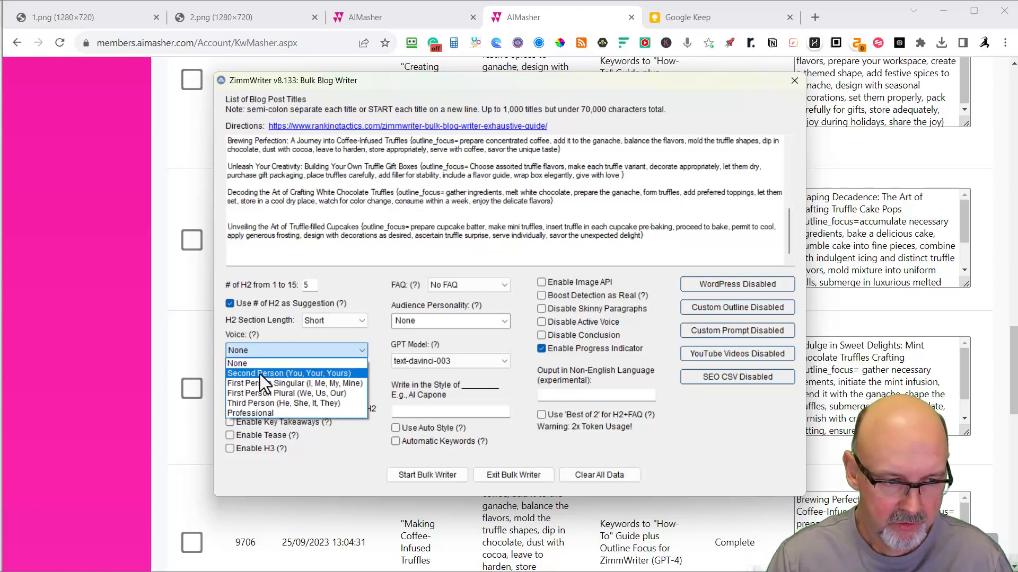
pyautogui.click(291, 373)
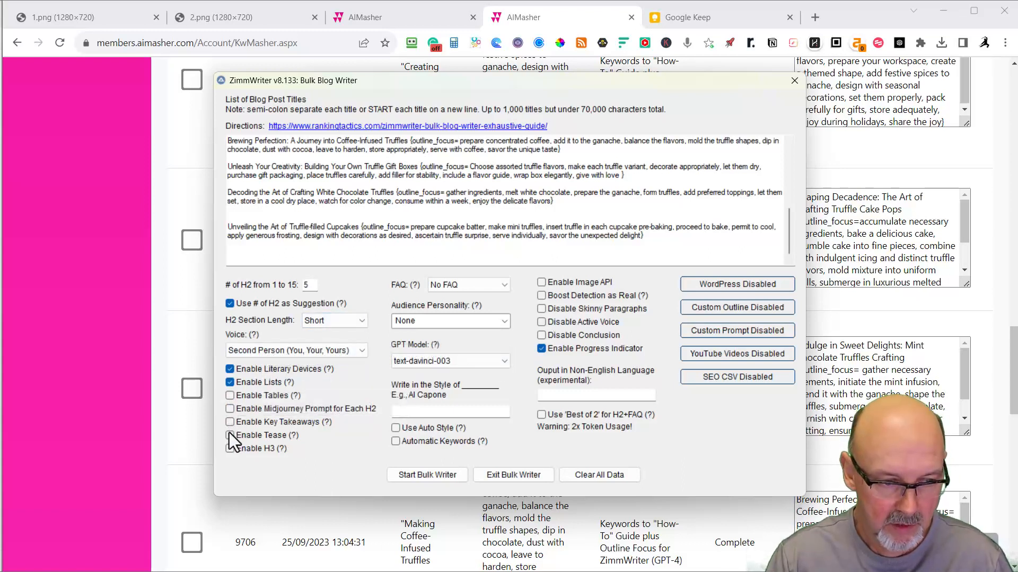
pyautogui.click(229, 435)
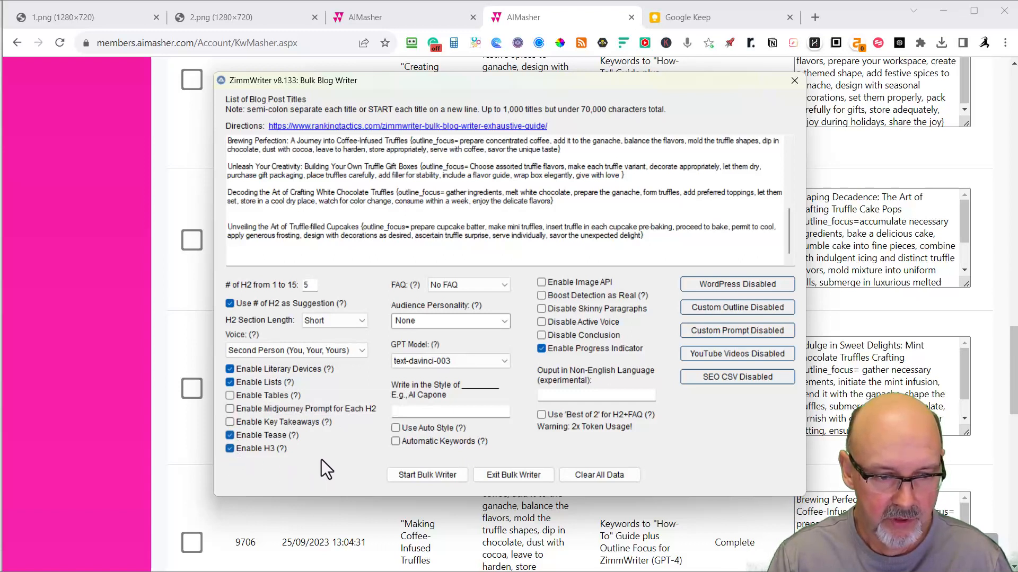
pyautogui.click(229, 408)
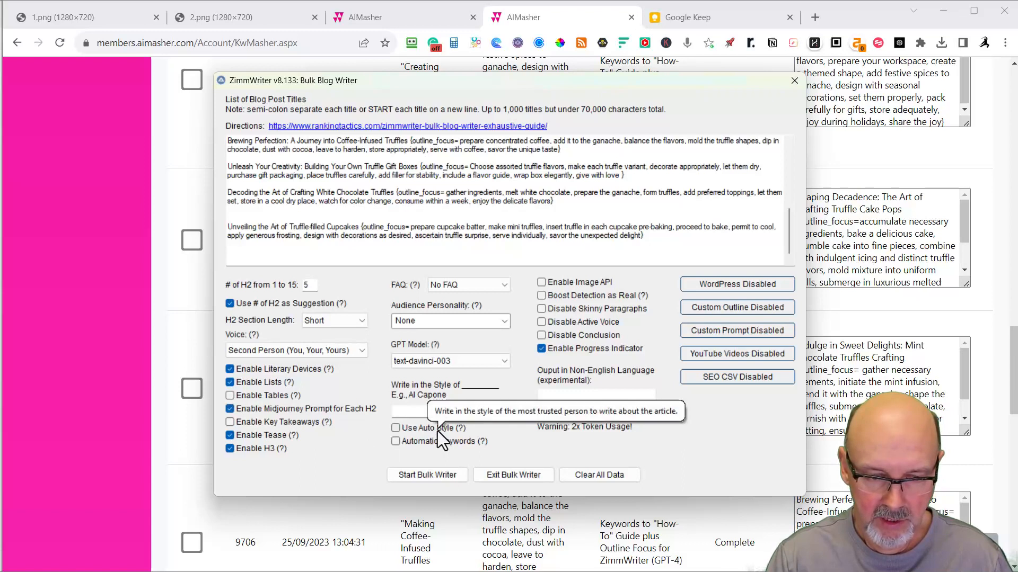
pyautogui.click(395, 427)
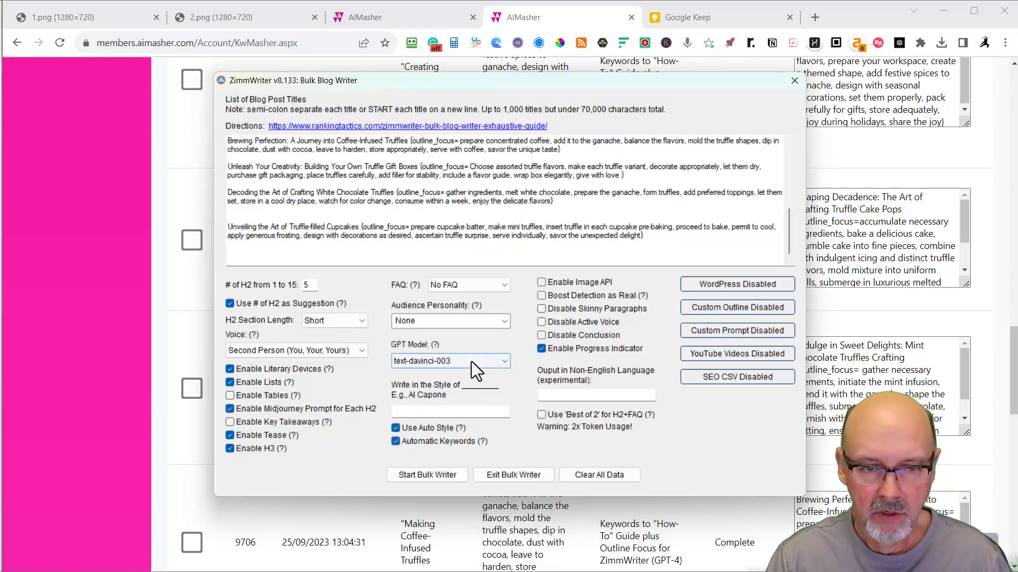
# Set gpt-3.5-turbo, Caregiver audience personality, no conclusion, and Best-of-2 for H2 and FAQ
pyautogui.click(450, 361)
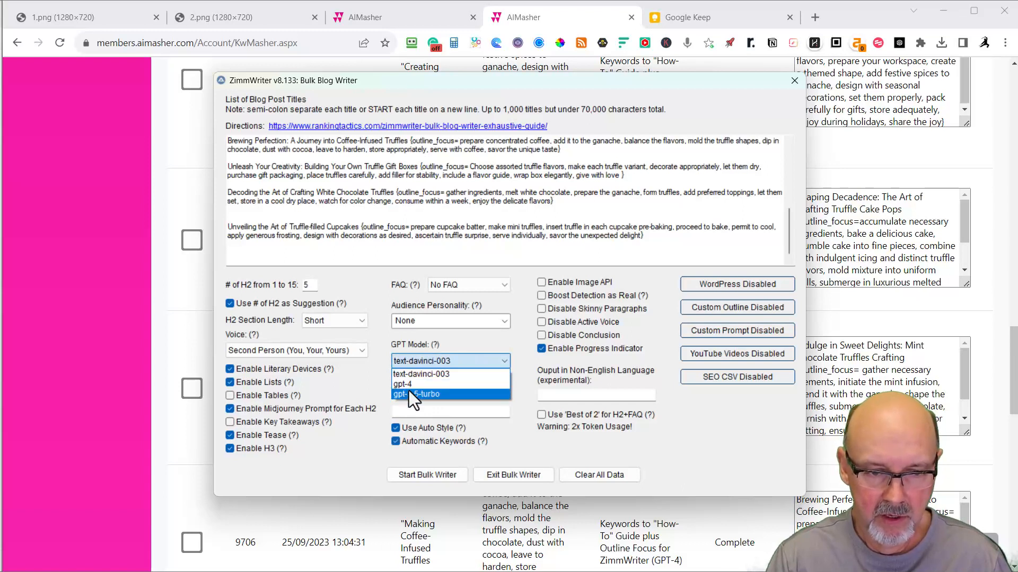
pyautogui.click(416, 394)
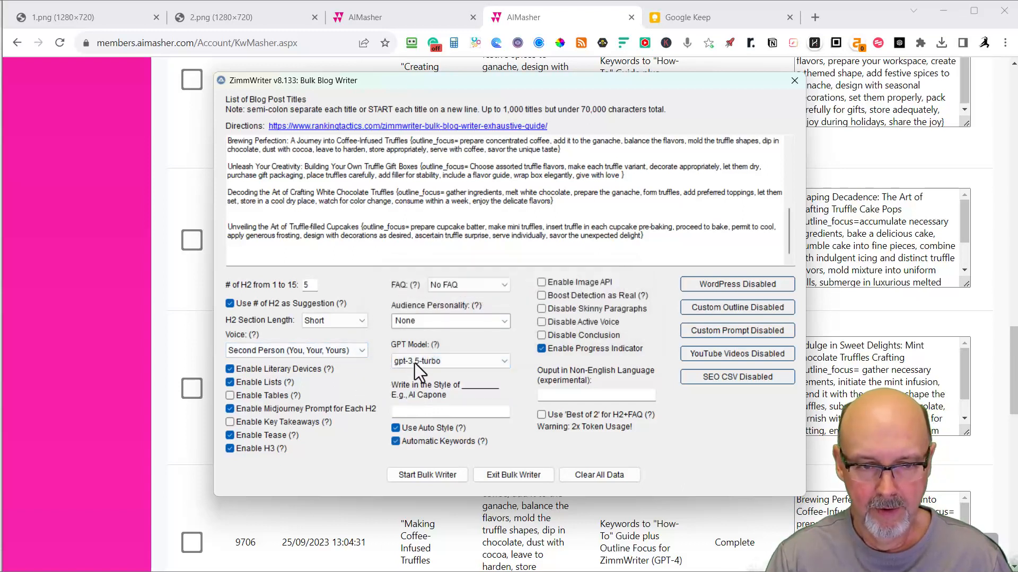
pyautogui.click(449, 320)
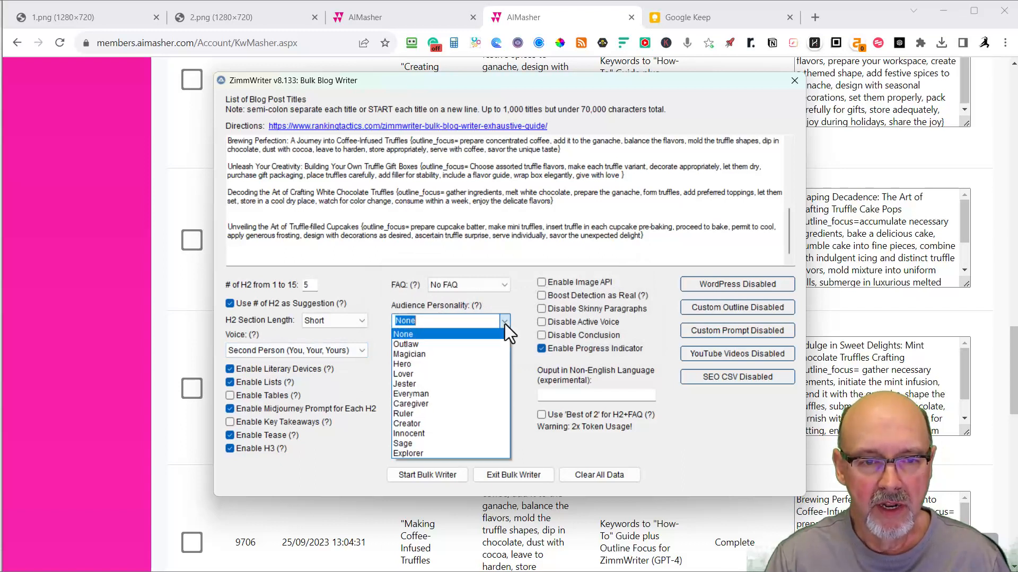
pyautogui.moveTo(410, 404)
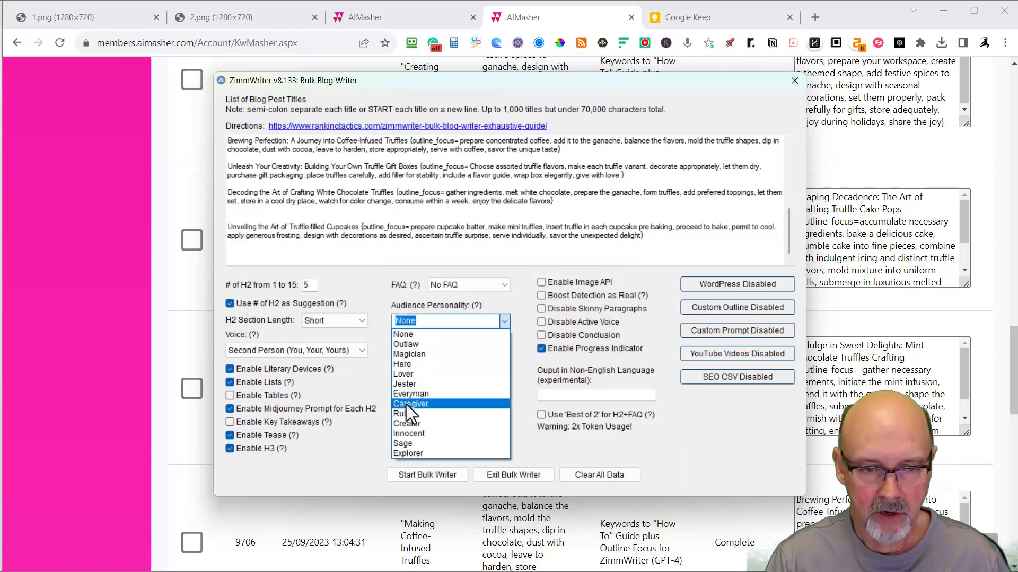
pyautogui.click(411, 403)
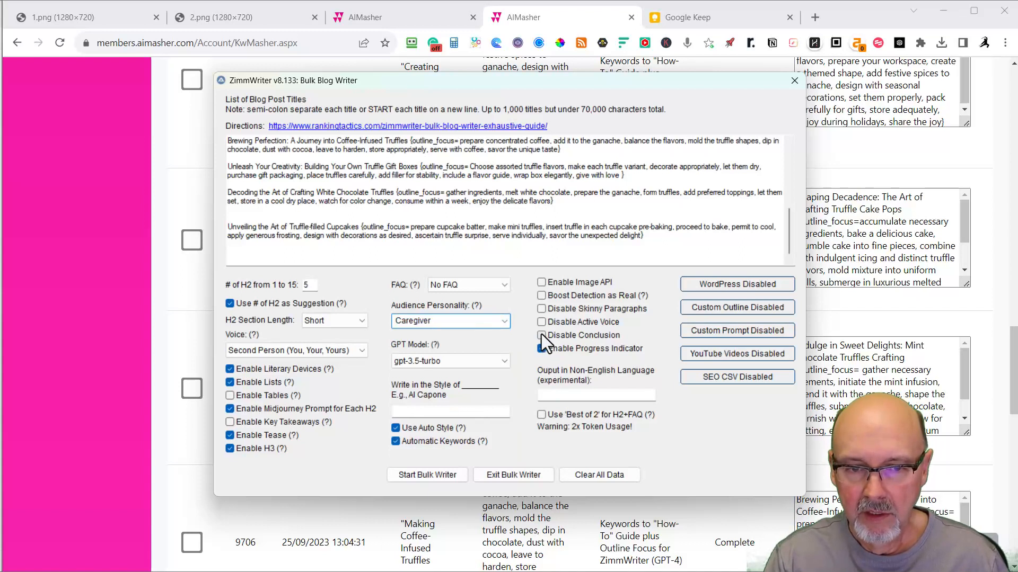
pyautogui.click(541, 335)
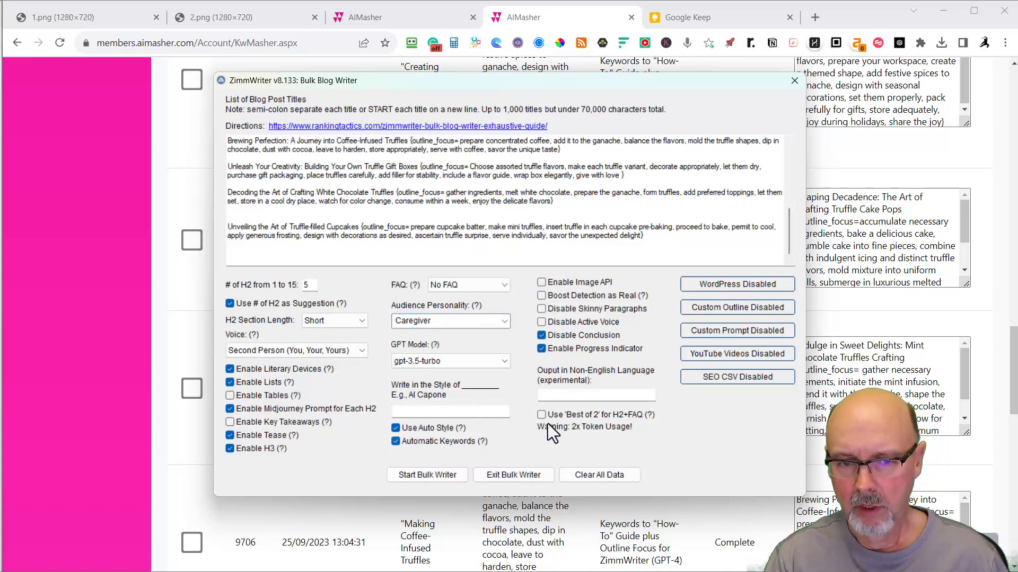
pyautogui.click(541, 415)
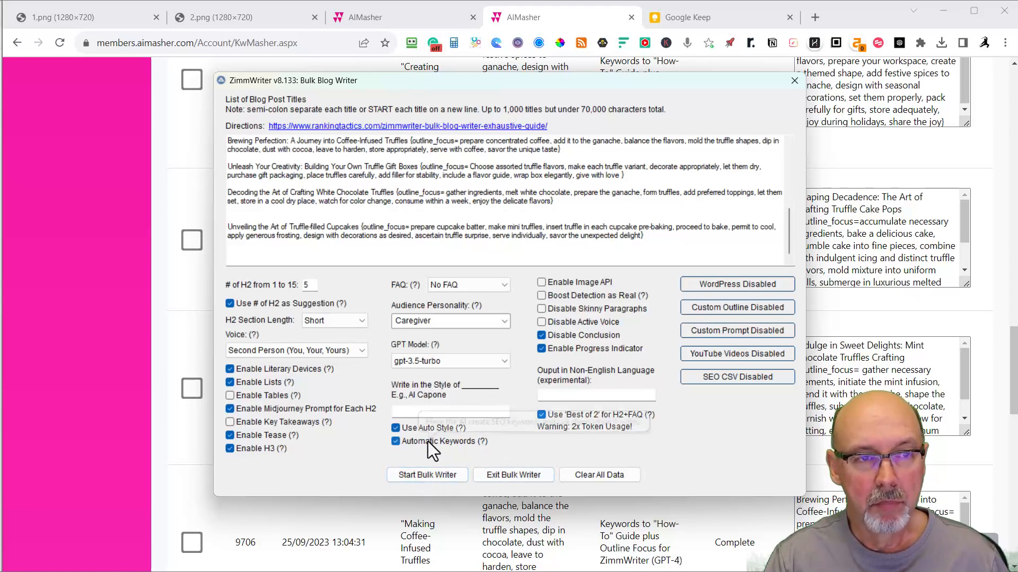
# Start the Bulk Writer and confirm queuing the ten truffle articles
pyautogui.click(426, 474)
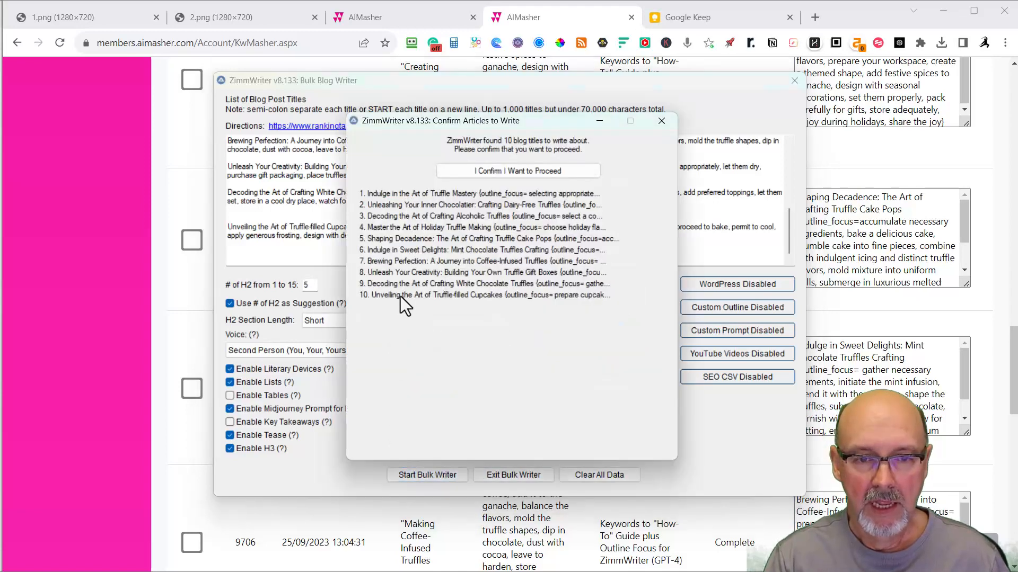
pyautogui.moveTo(537, 214)
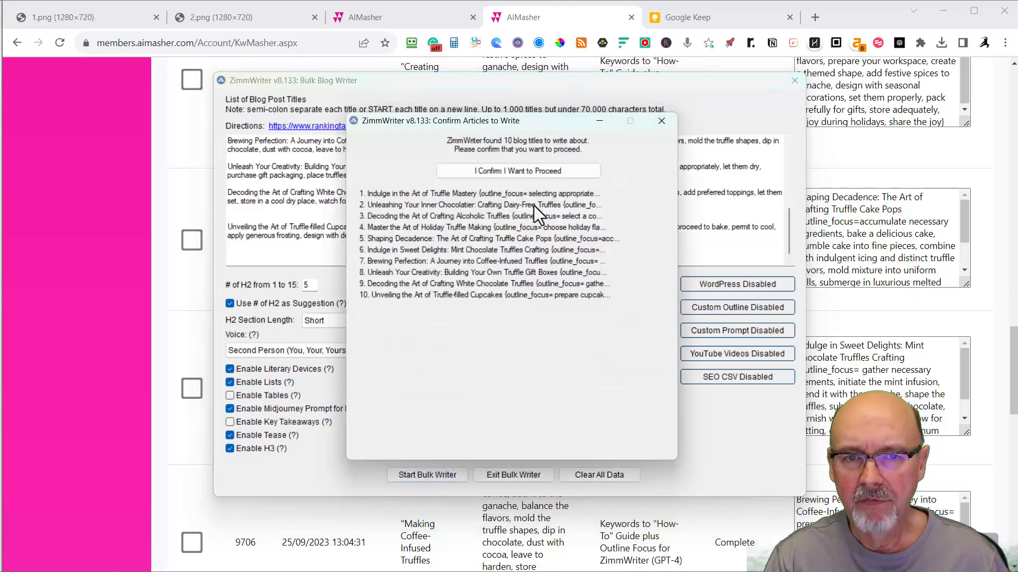
pyautogui.click(517, 171)
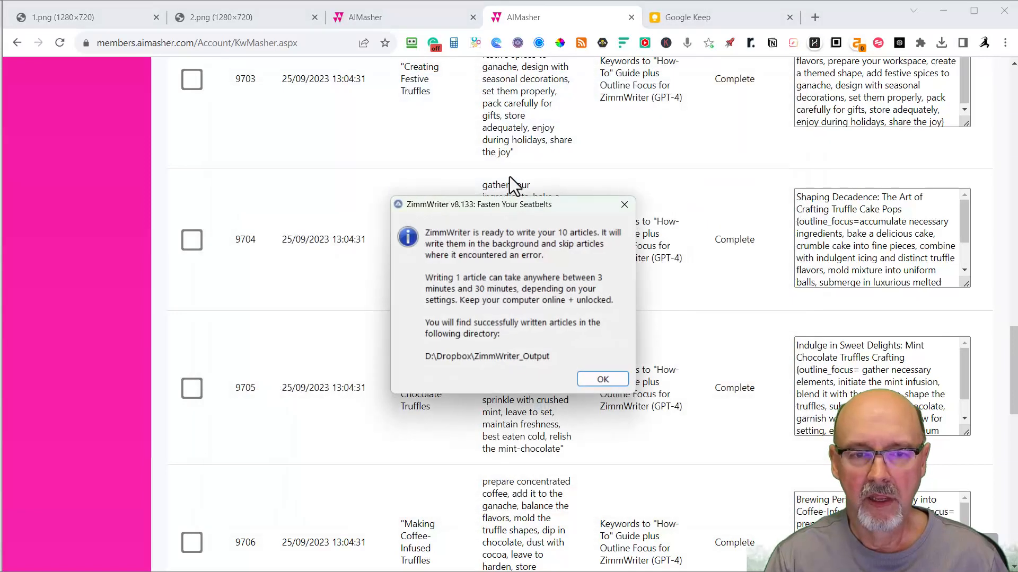
pyautogui.click(603, 379)
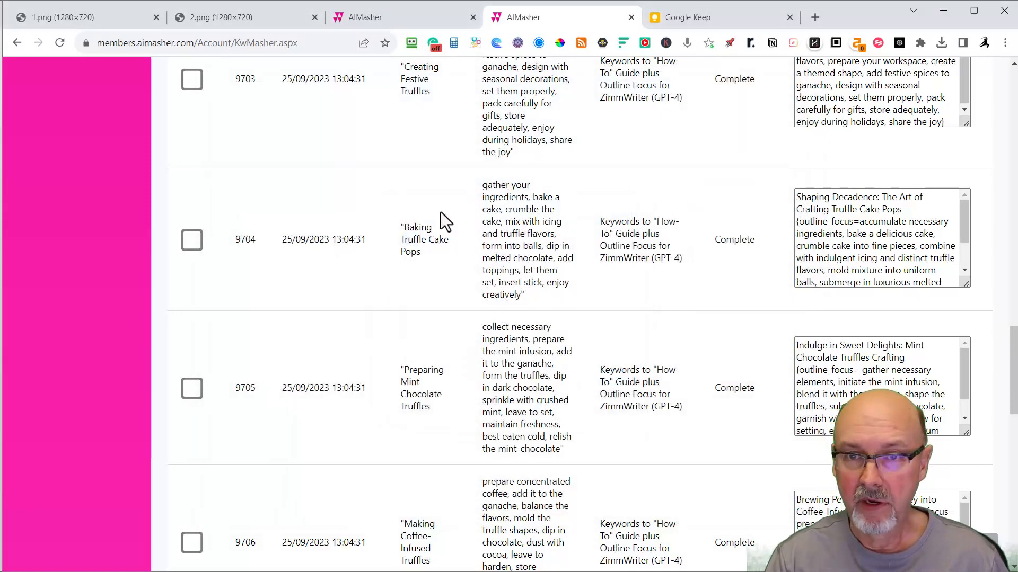
pyautogui.scroll(3)
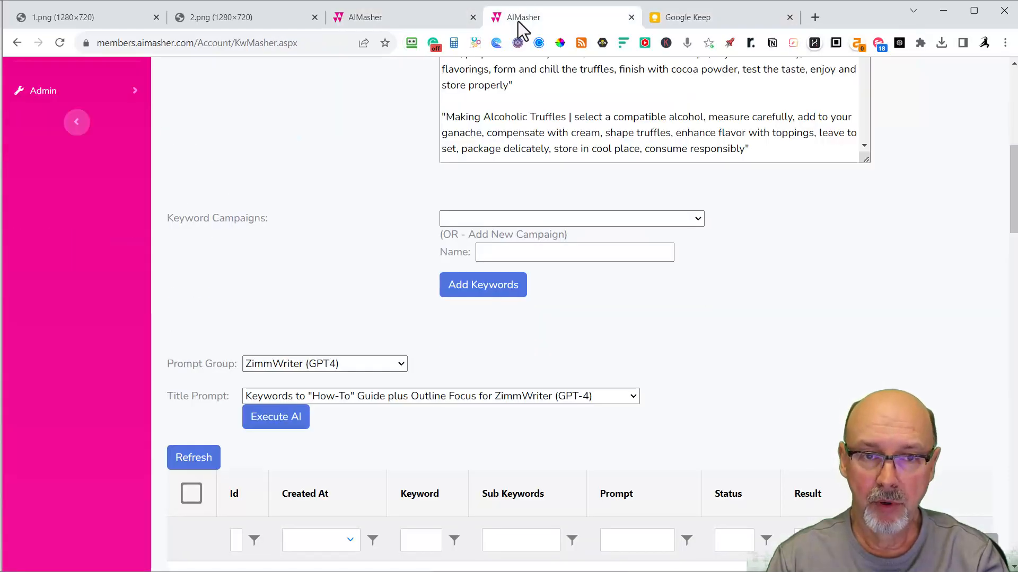
pyautogui.scroll(3)
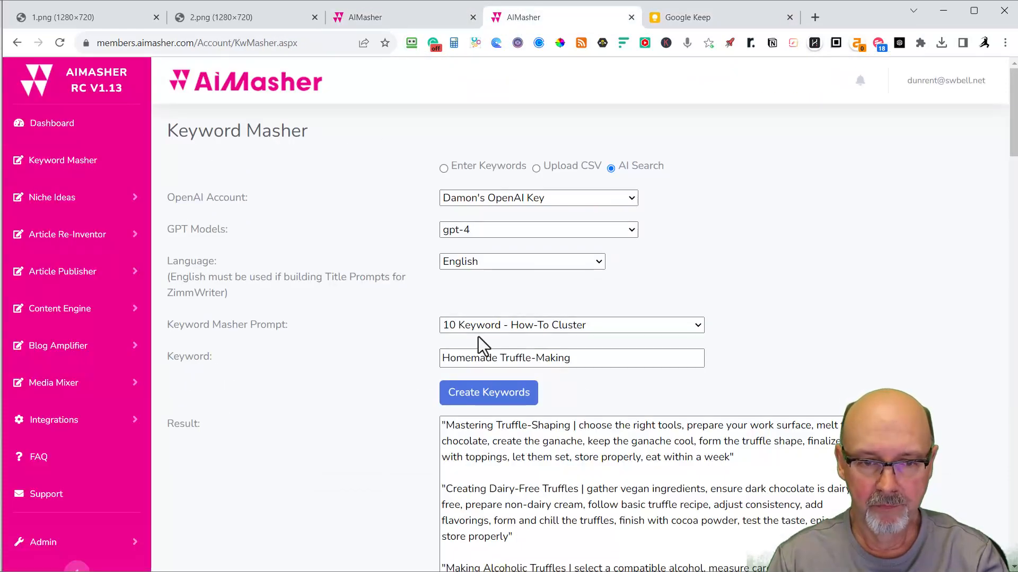
pyautogui.scroll(-3)
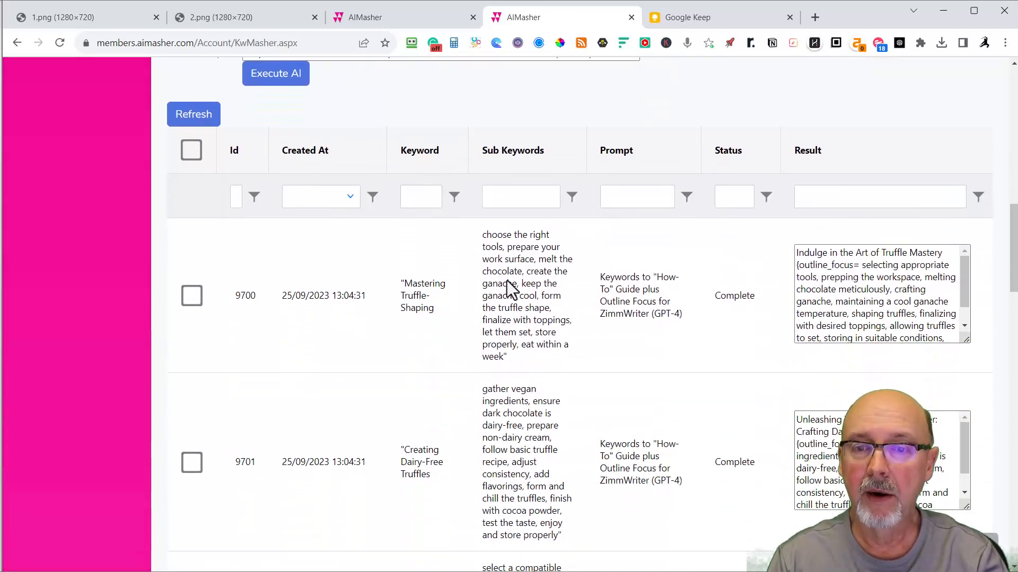
pyautogui.scroll(-3)
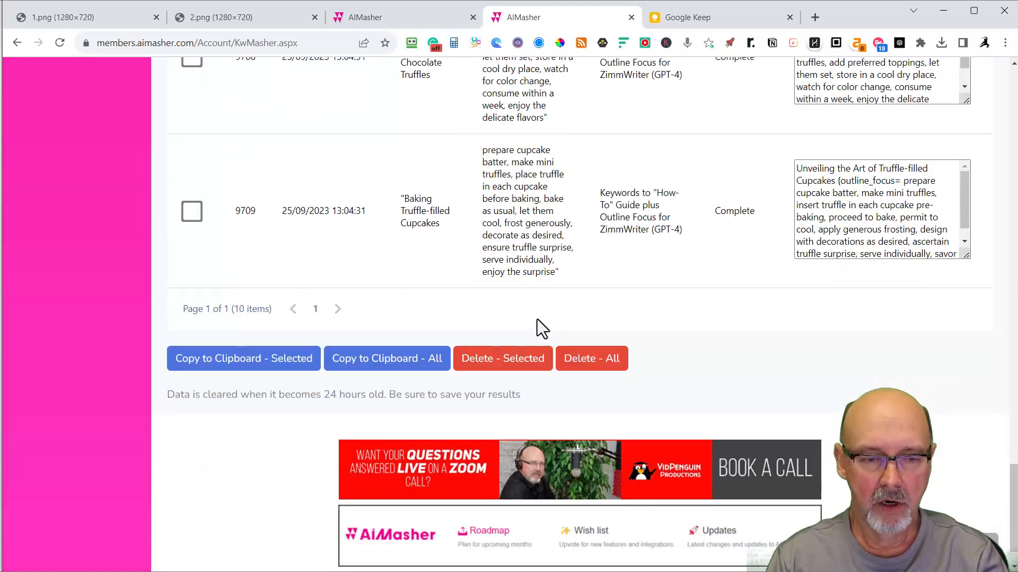